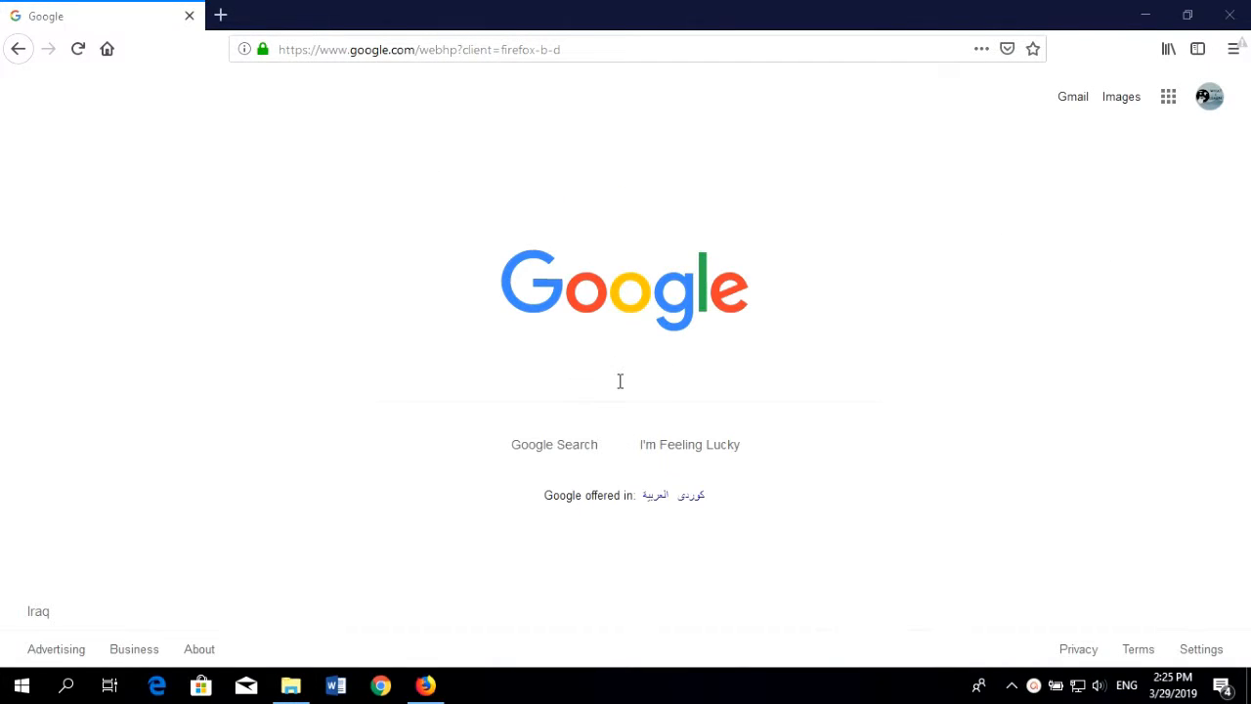
# Search Google for "iphone", then refine the query to "iphone 10x"
pyautogui.click(620, 379)
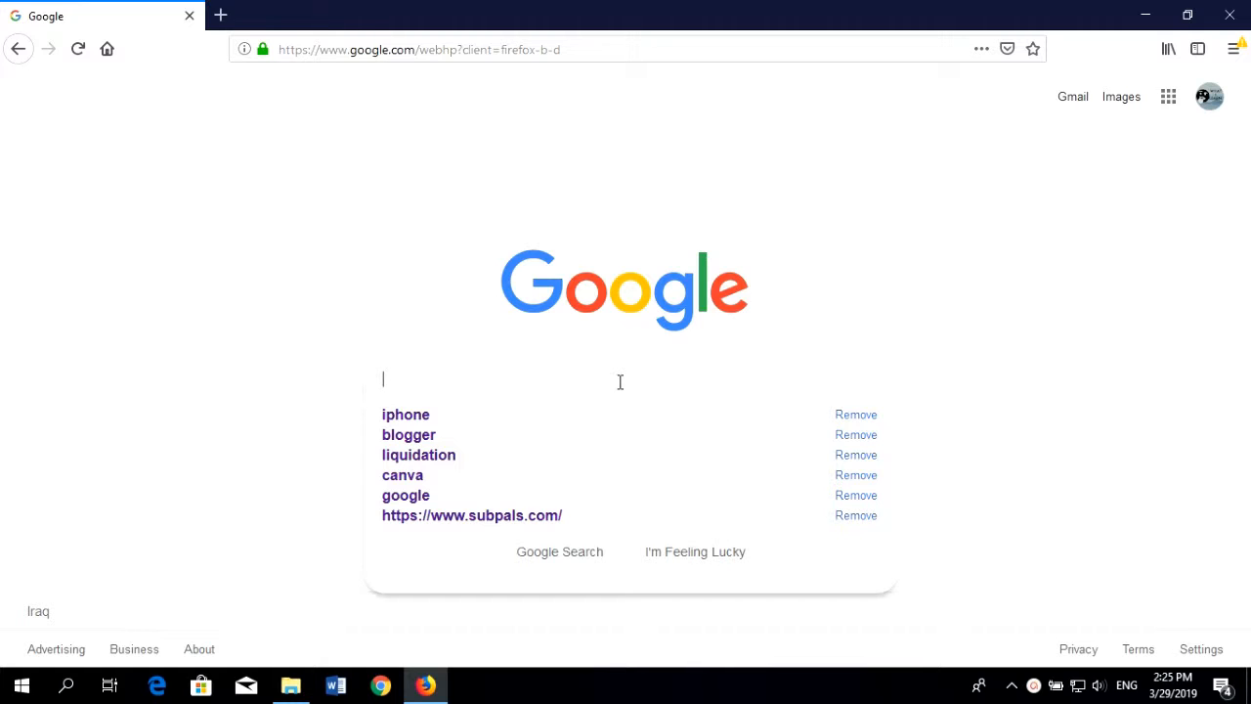
pyautogui.moveTo(547, 410)
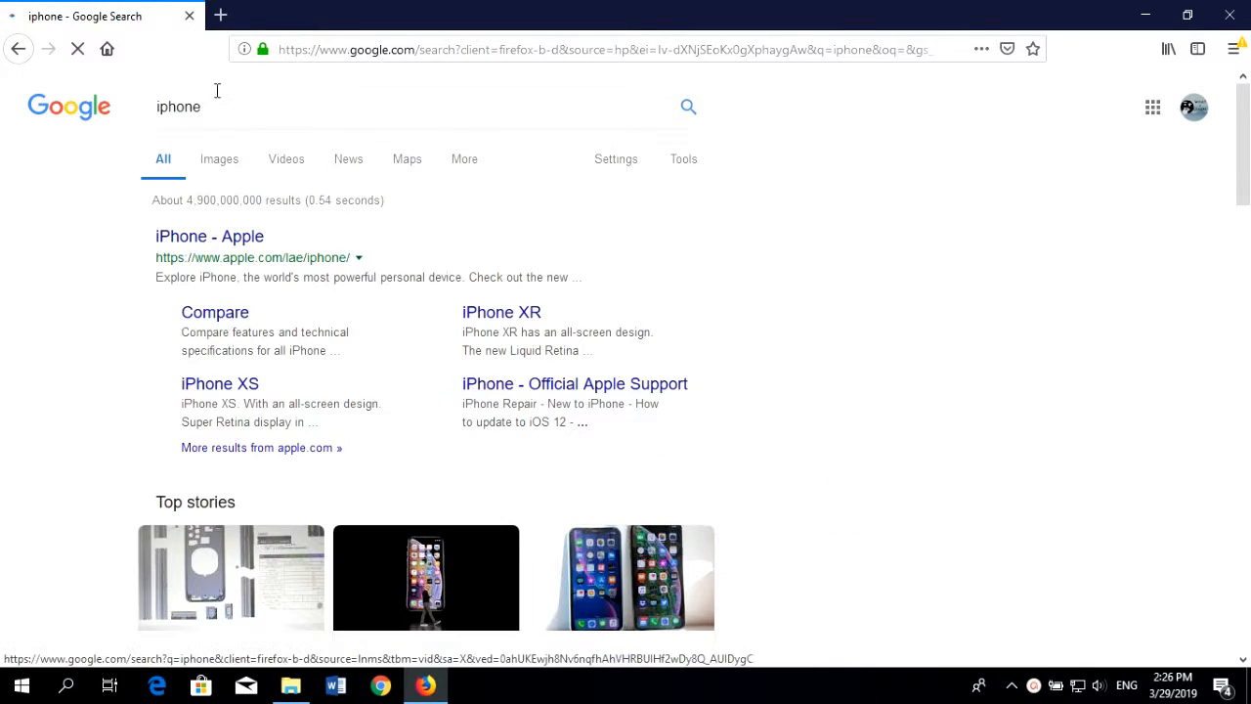
pyautogui.click(177, 105)
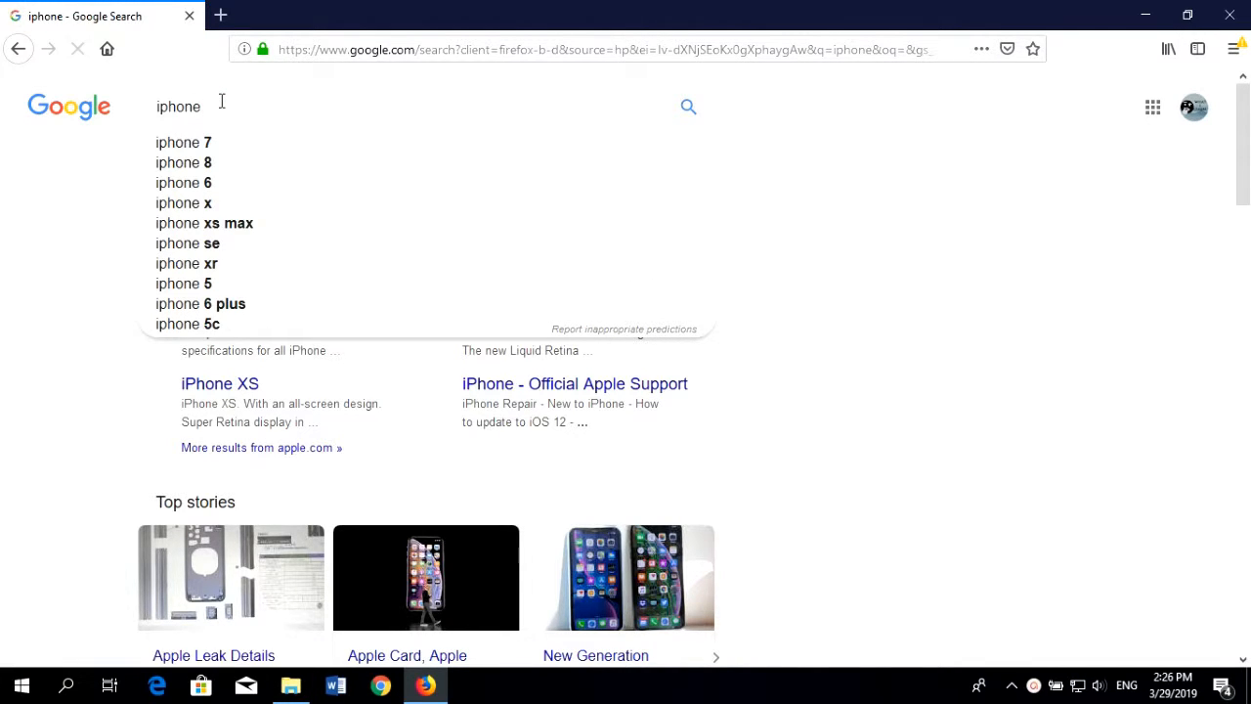
pyautogui.write('10x')
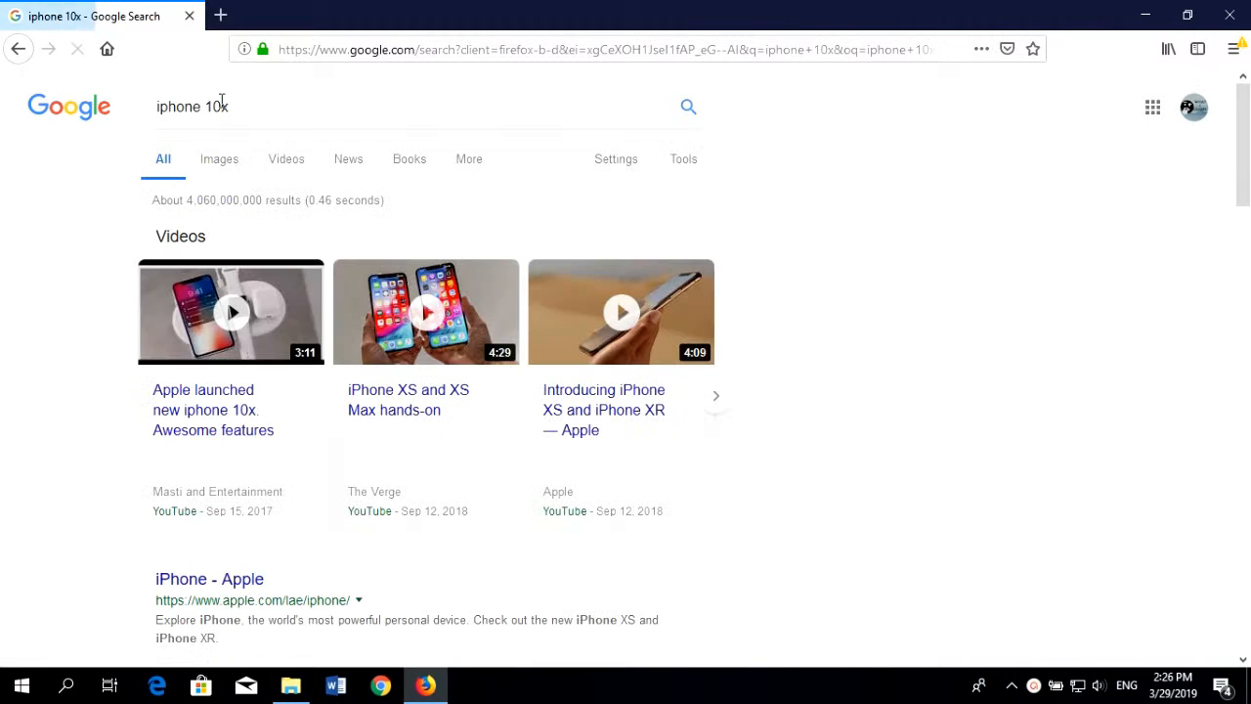
# Switch to Google Images results for "iphone 10x" and browse down through the photos
pyautogui.click(219, 159)
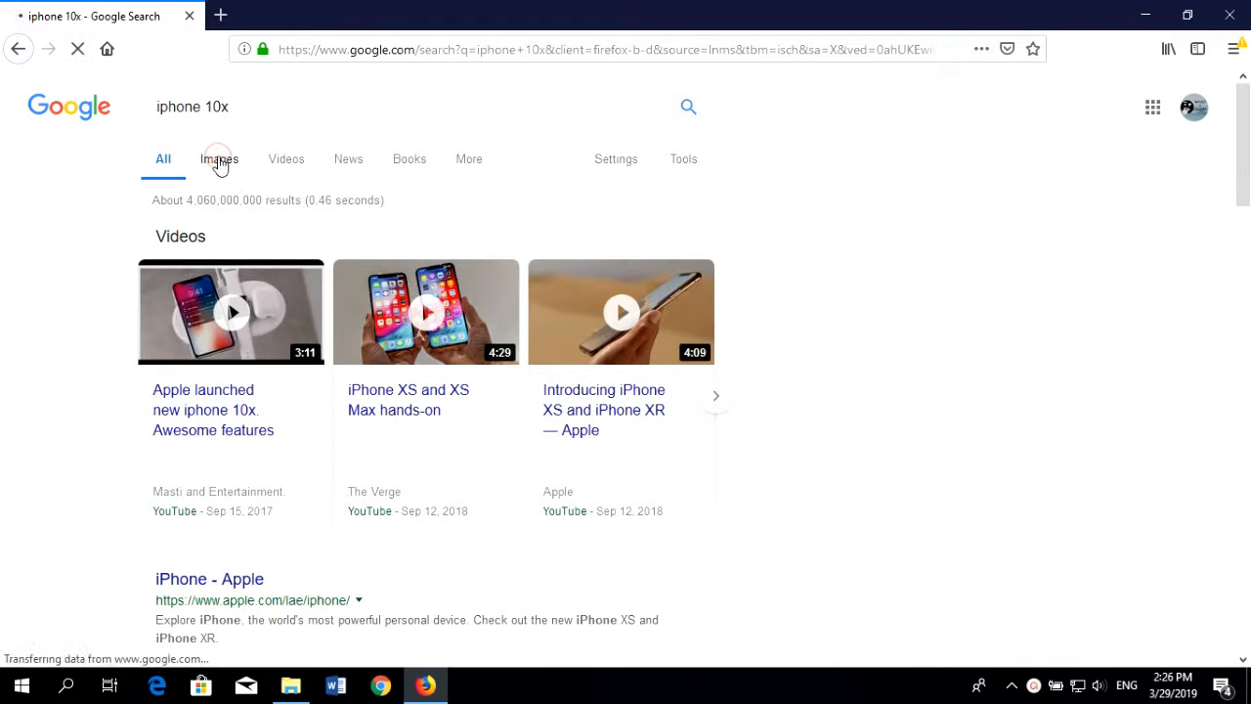
pyautogui.click(215, 159)
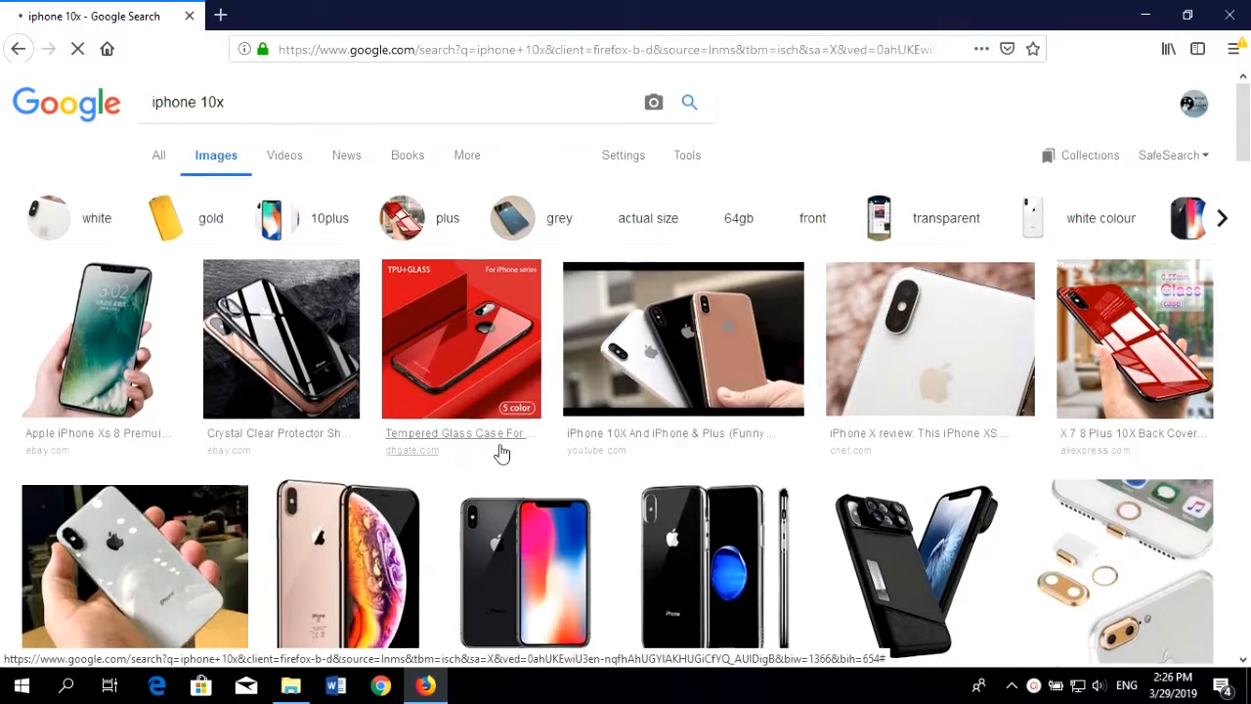
pyautogui.scroll(-3)
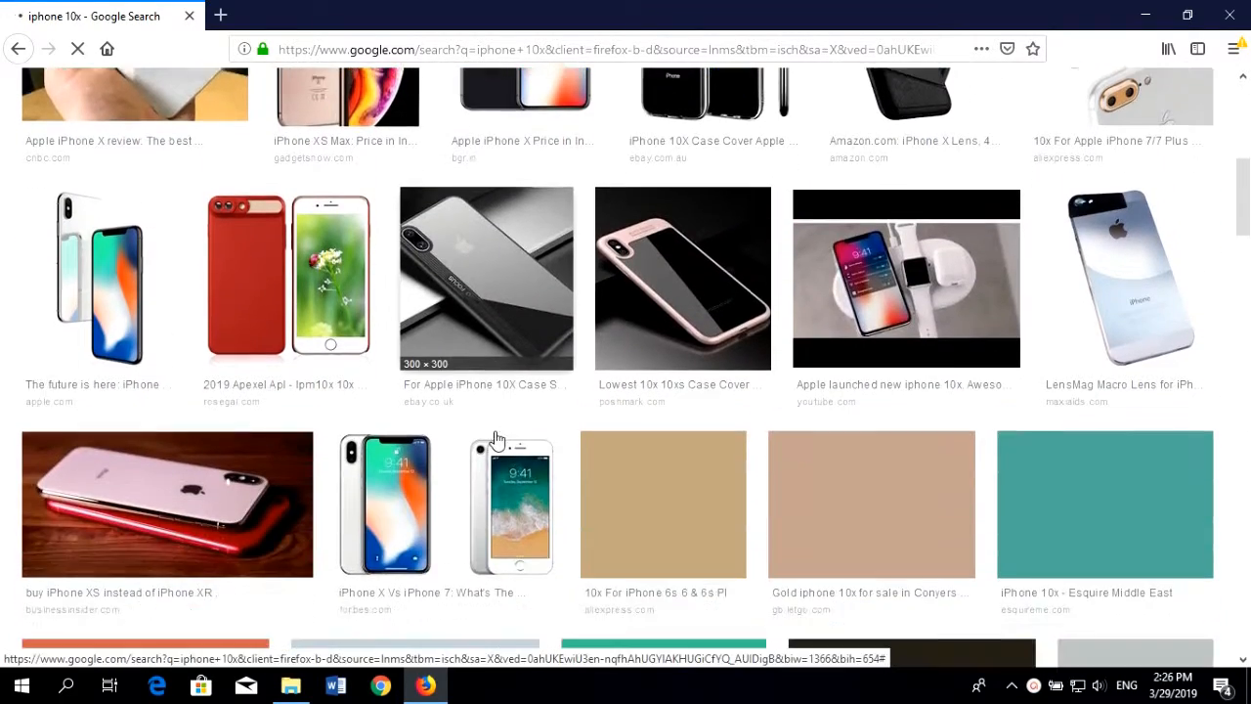
pyautogui.scroll(-3)
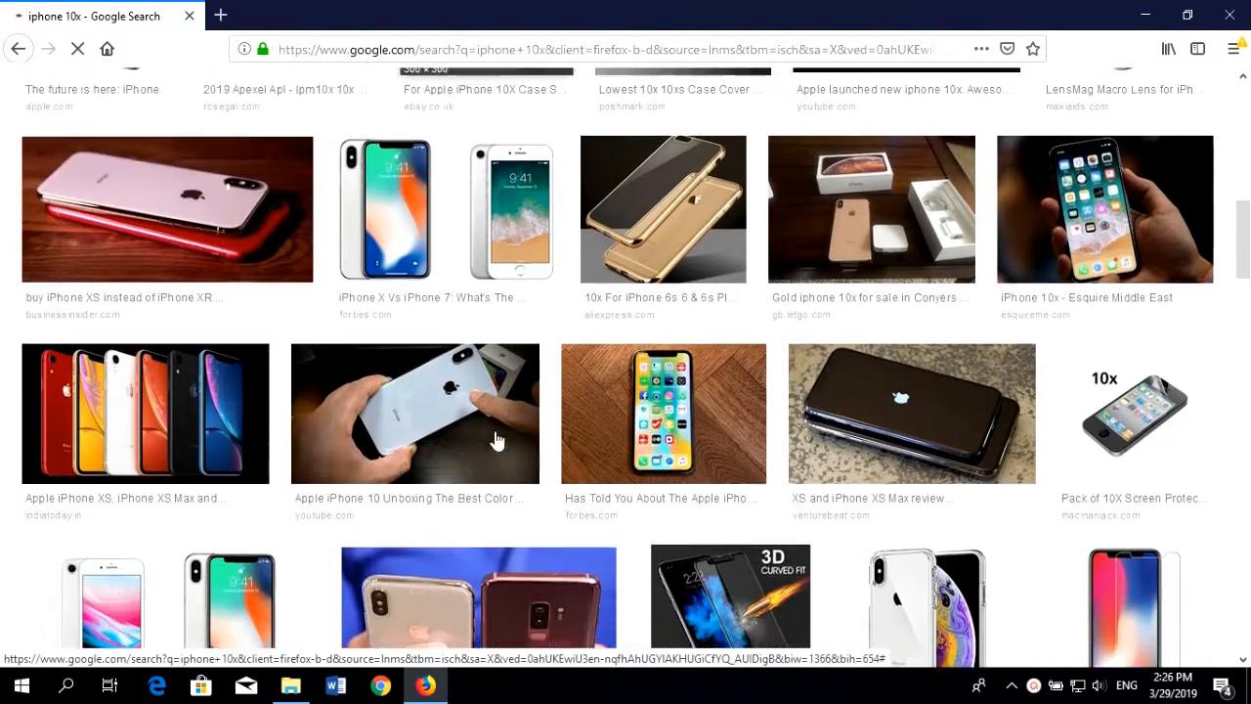
pyautogui.scroll(-3)
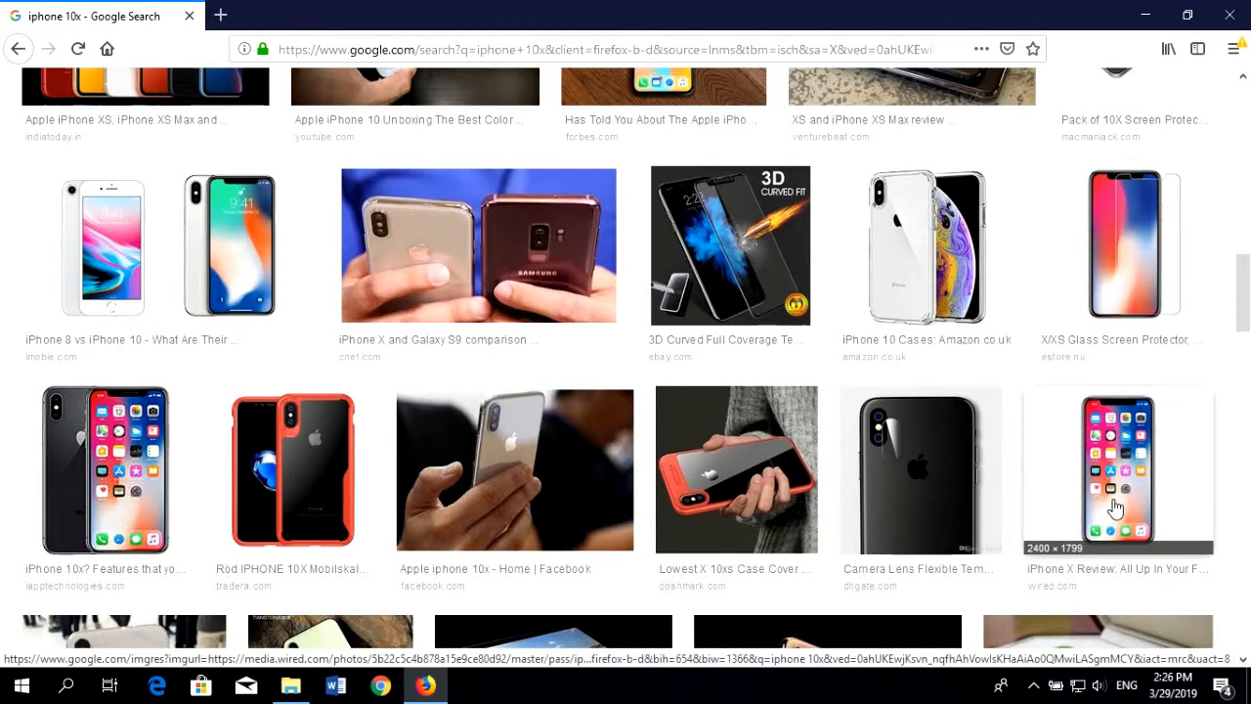
# Save the Wired review's front-view iPhone X image into Downloads as iphonei-TA.jpg
pyautogui.click(1118, 469)
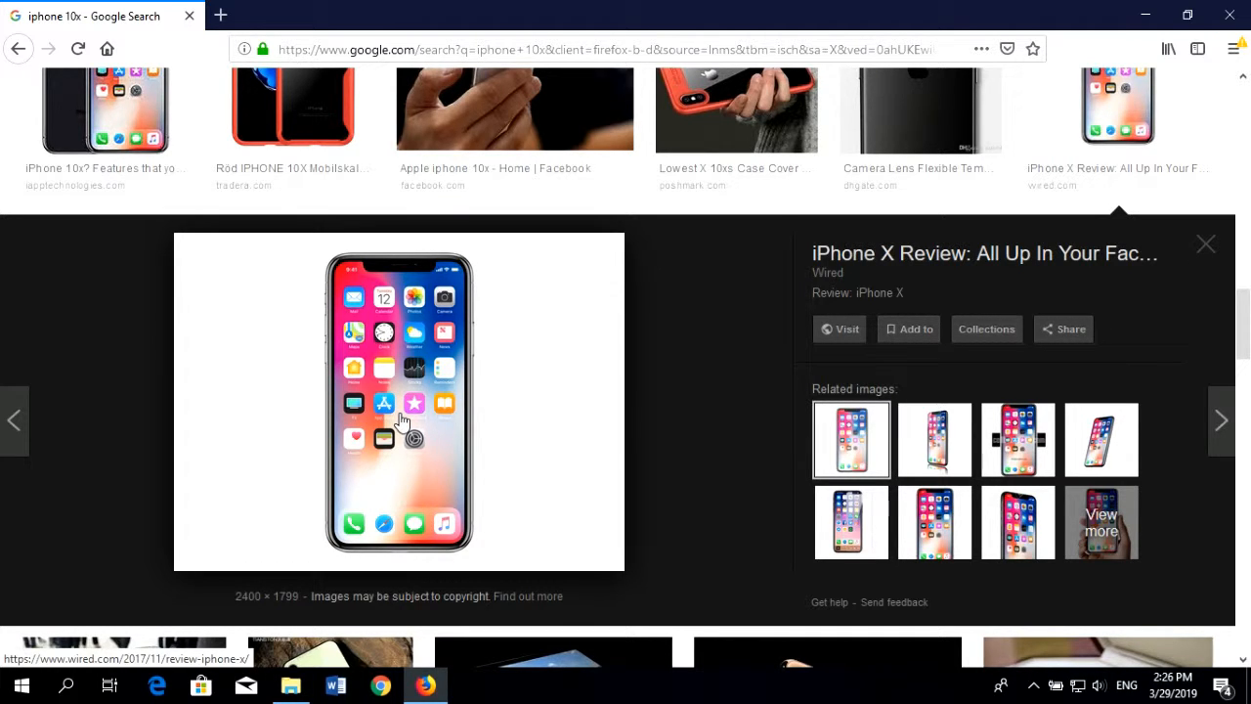
pyautogui.rightClick(401, 415)
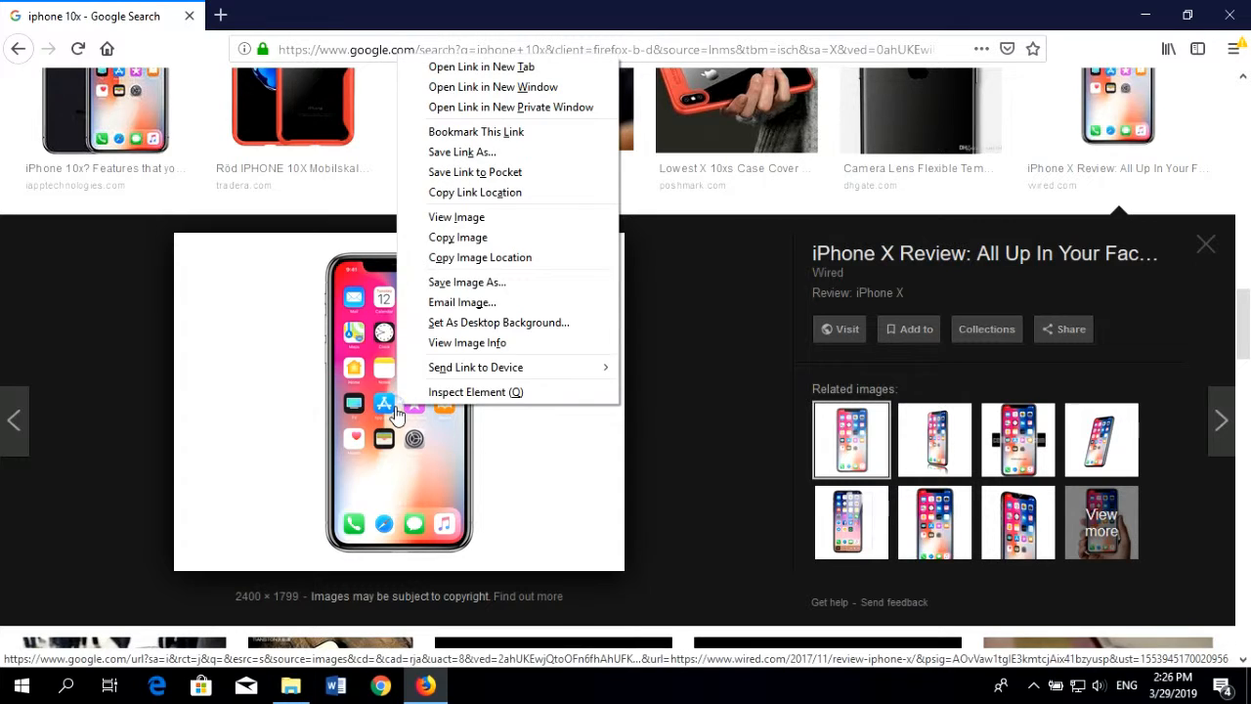
pyautogui.moveTo(458, 237)
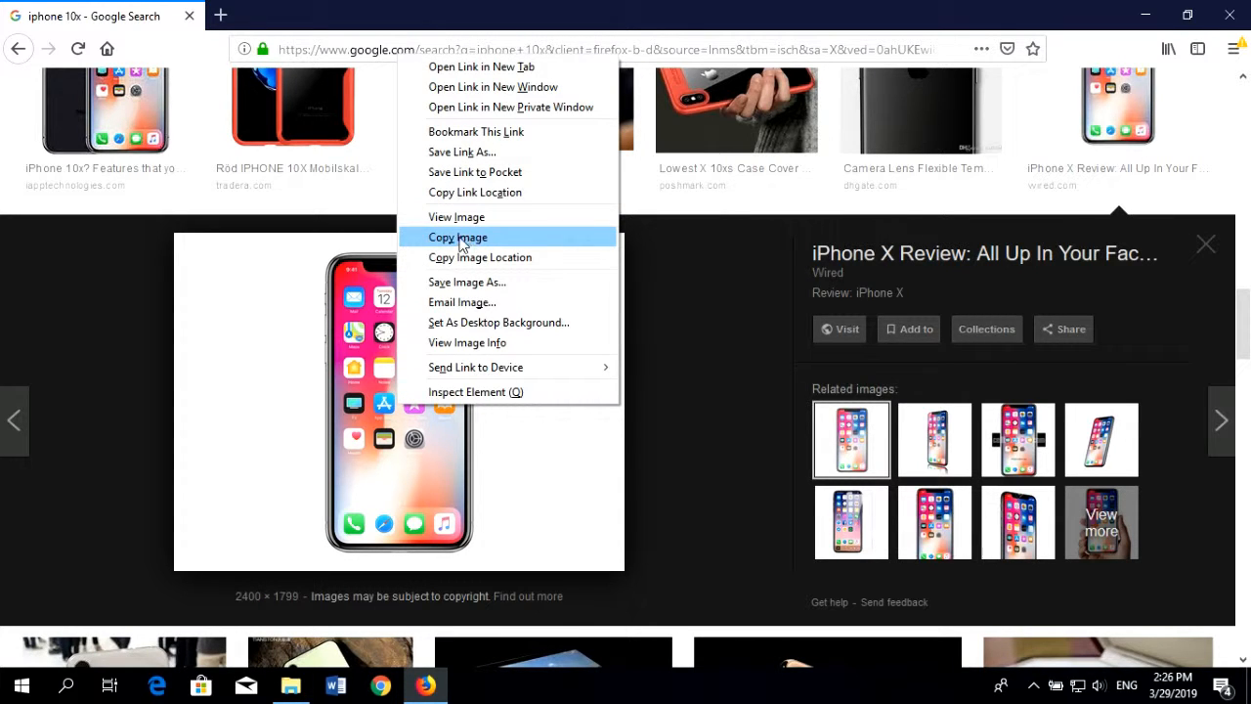
pyautogui.click(465, 281)
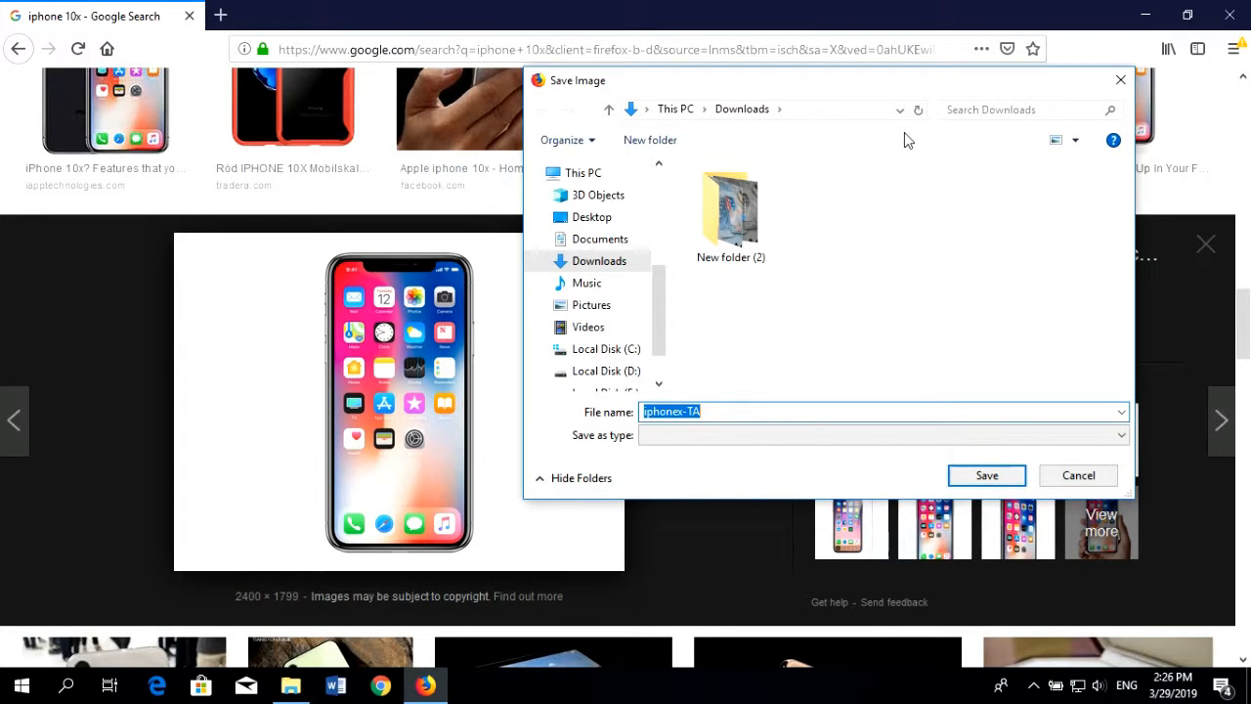
pyautogui.click(985, 475)
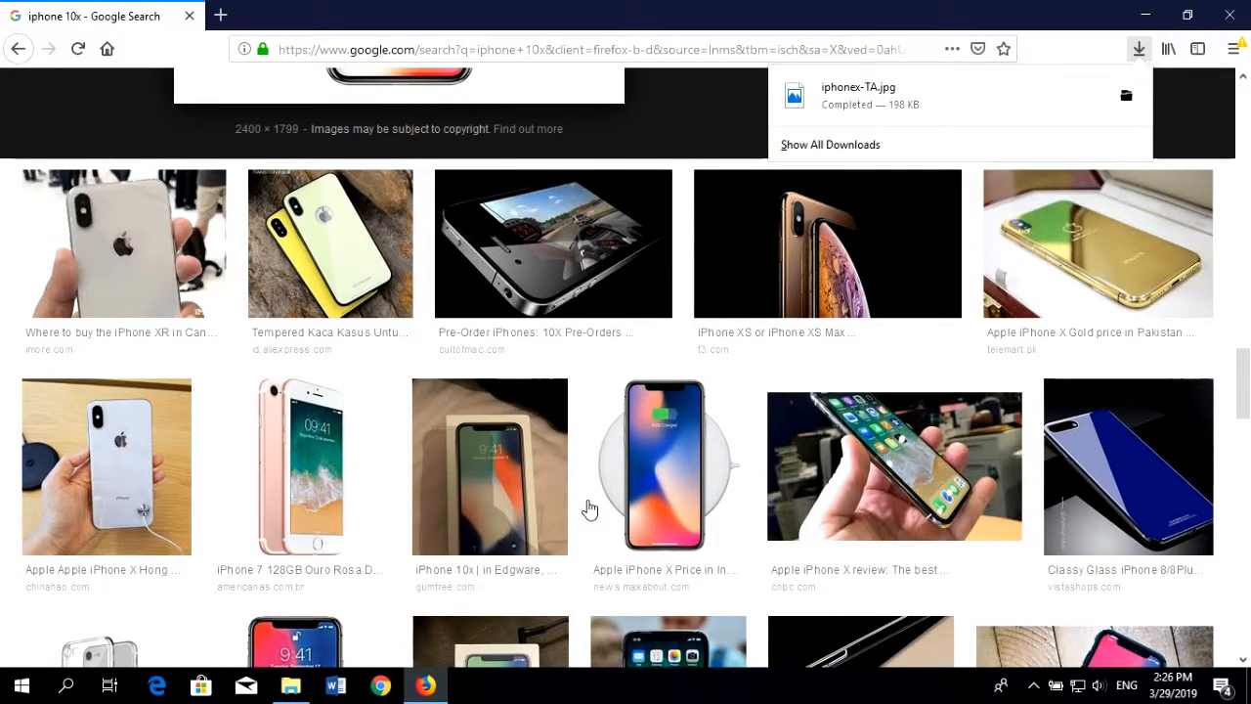
# Browse far down the results and show images related to a back-view iPhone X photo
pyautogui.scroll(-3)
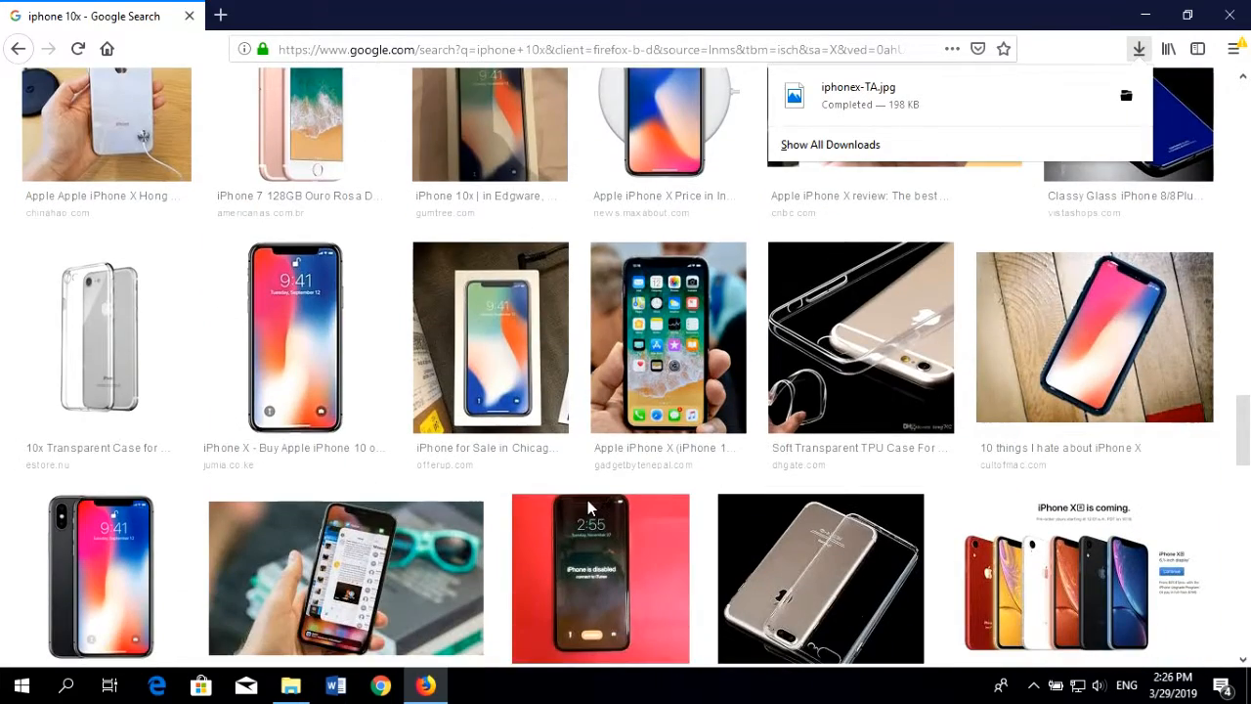
pyautogui.scroll(-3)
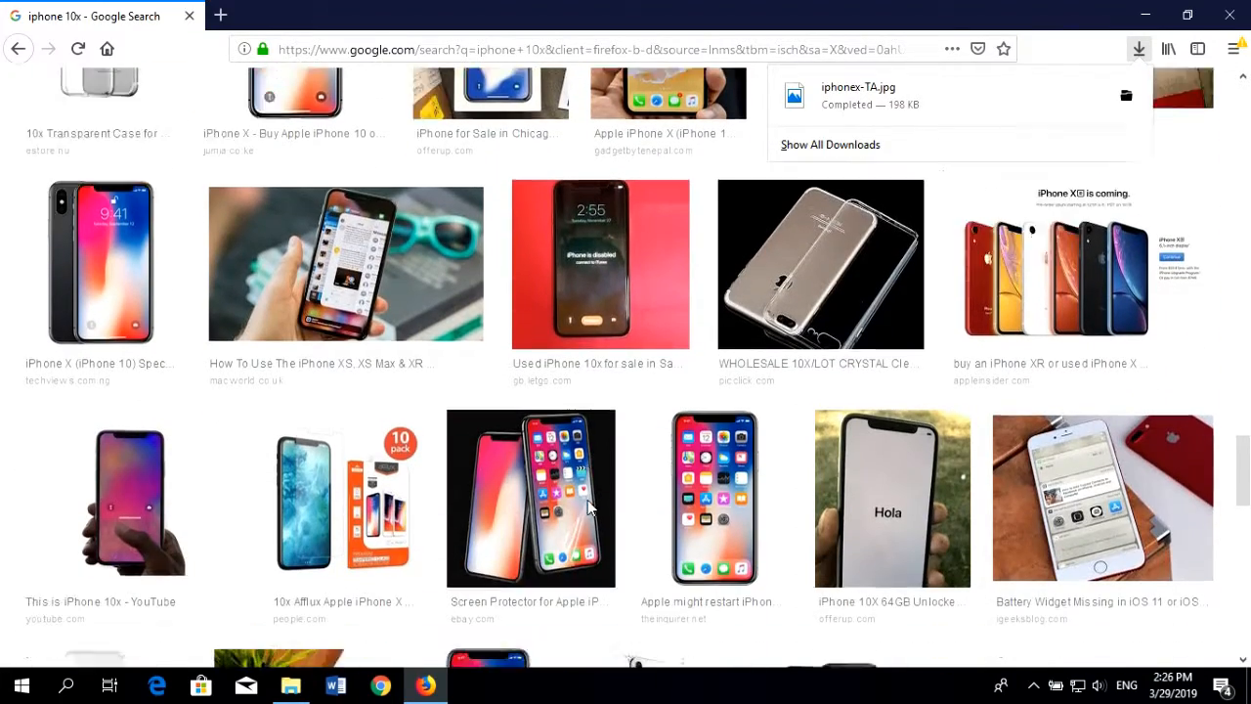
pyautogui.scroll(-3)
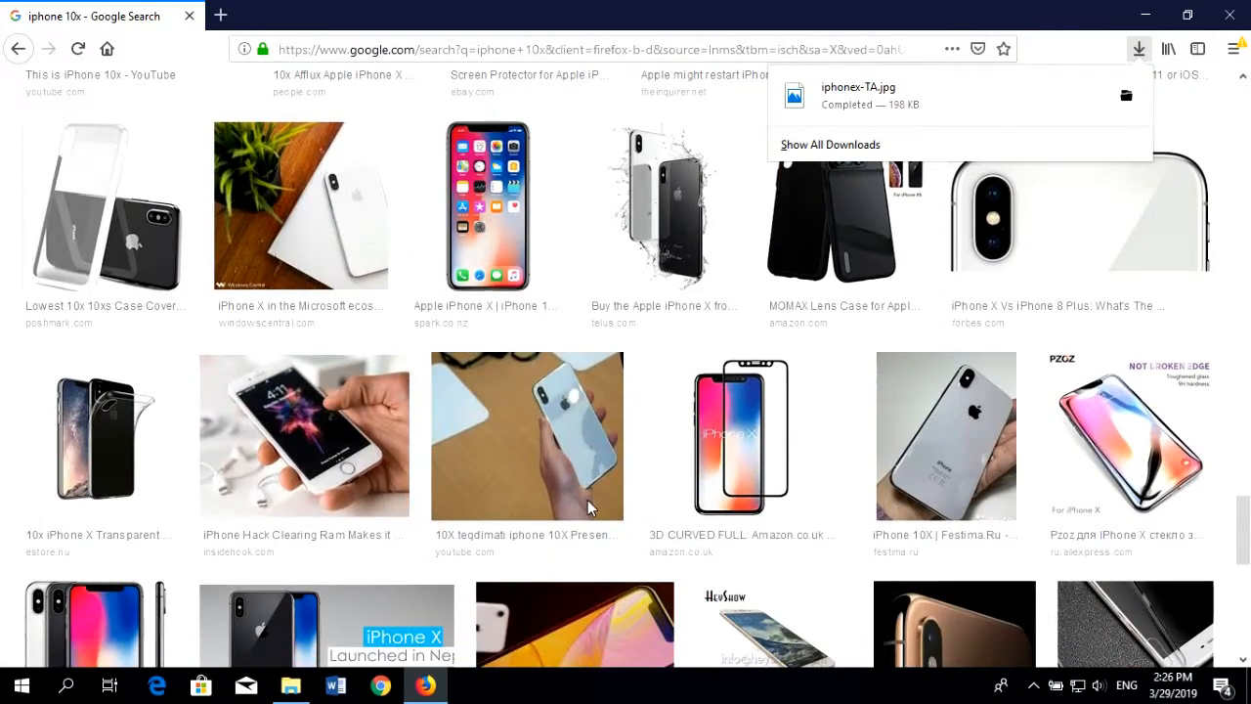
pyautogui.scroll(-3)
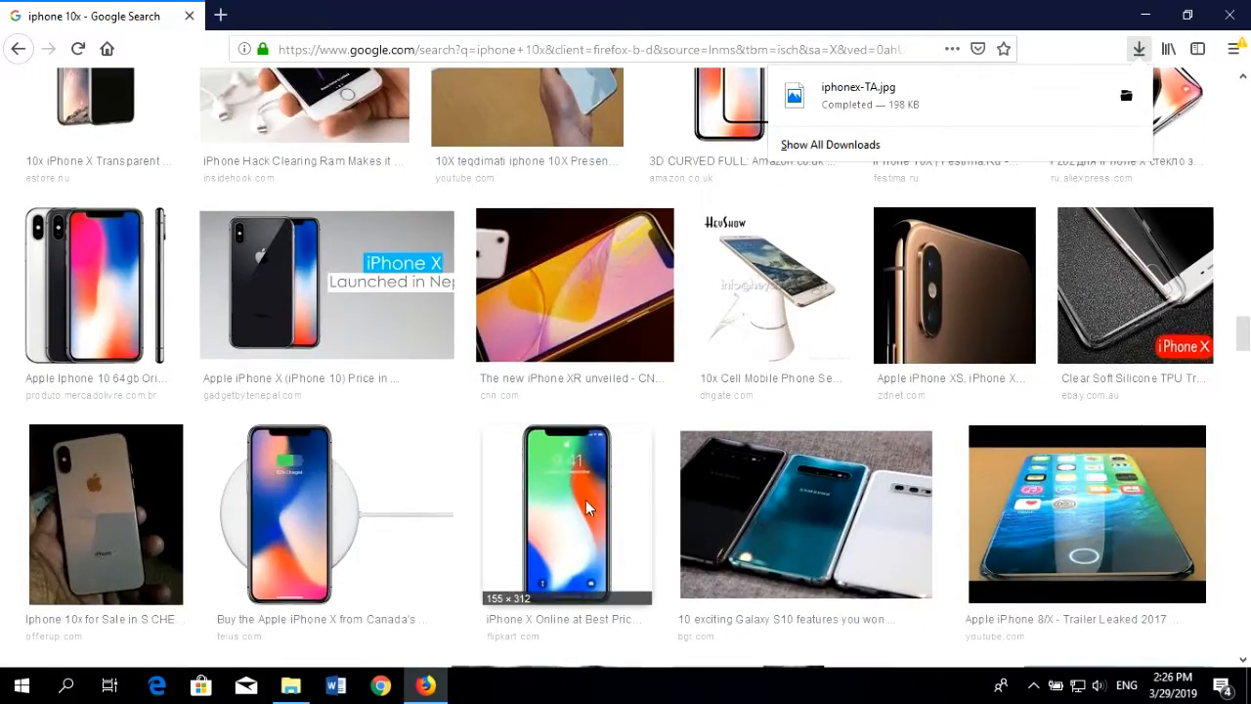
pyautogui.scroll(-3)
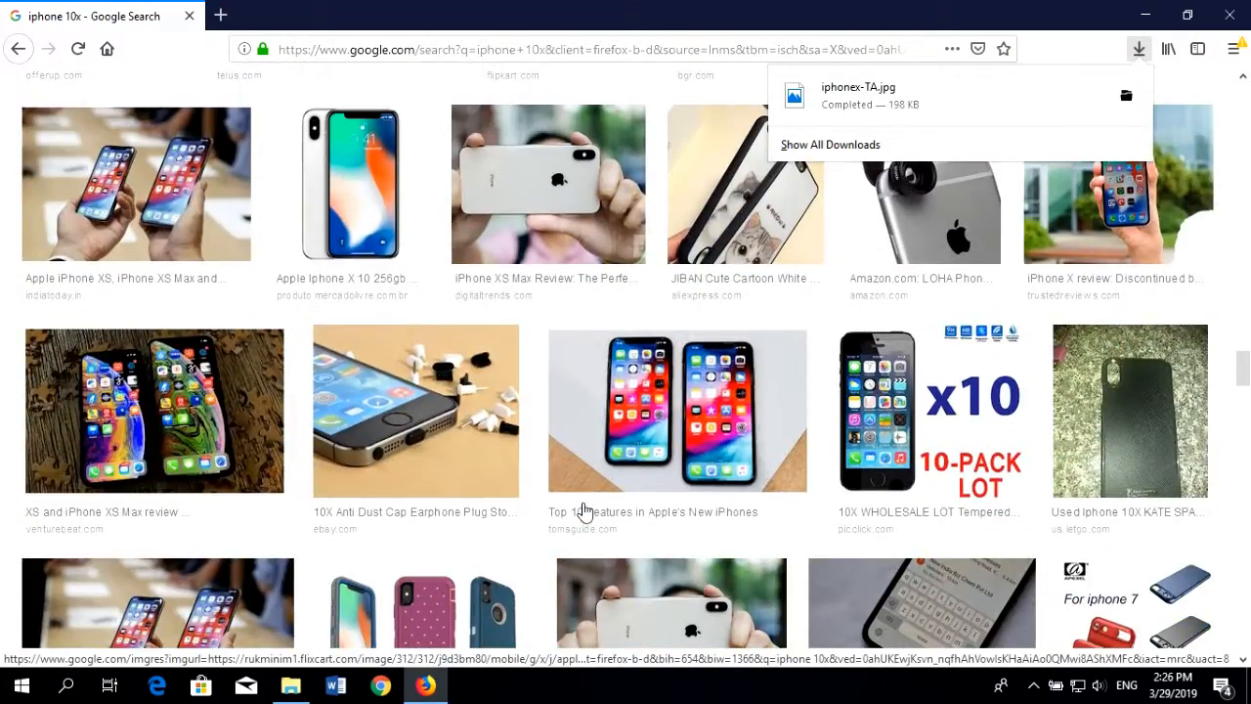
pyautogui.scroll(-3)
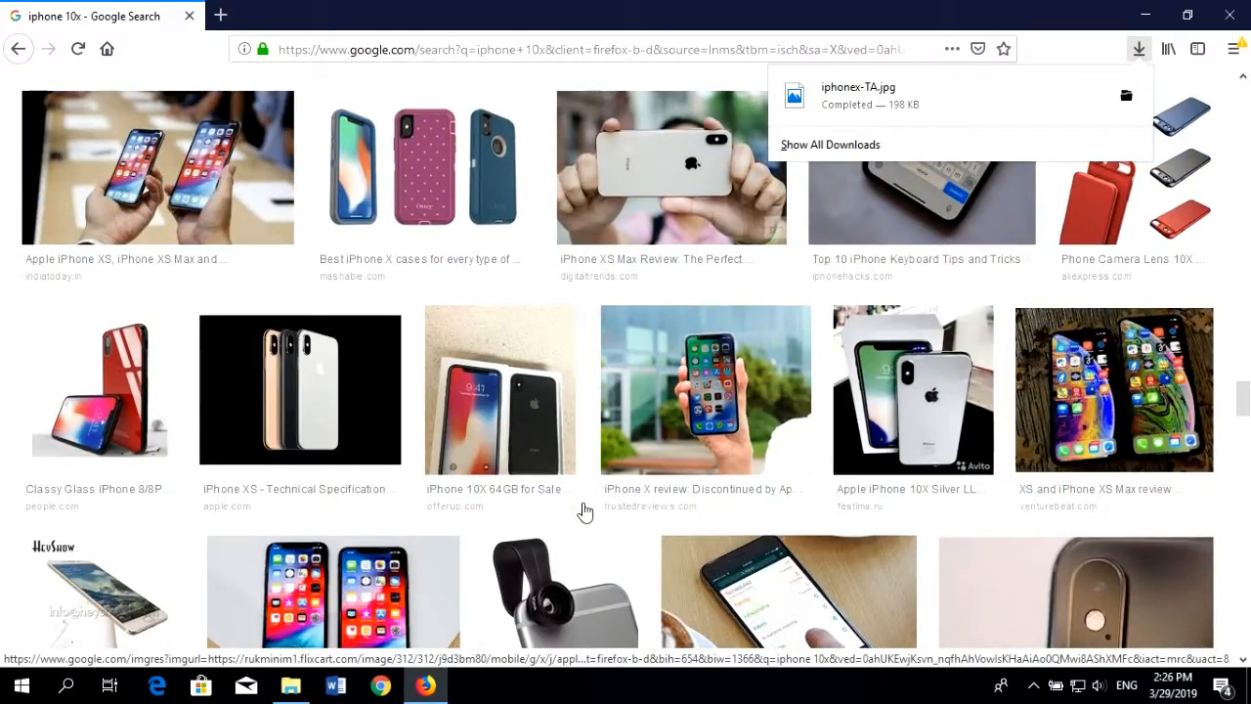
pyautogui.scroll(-3)
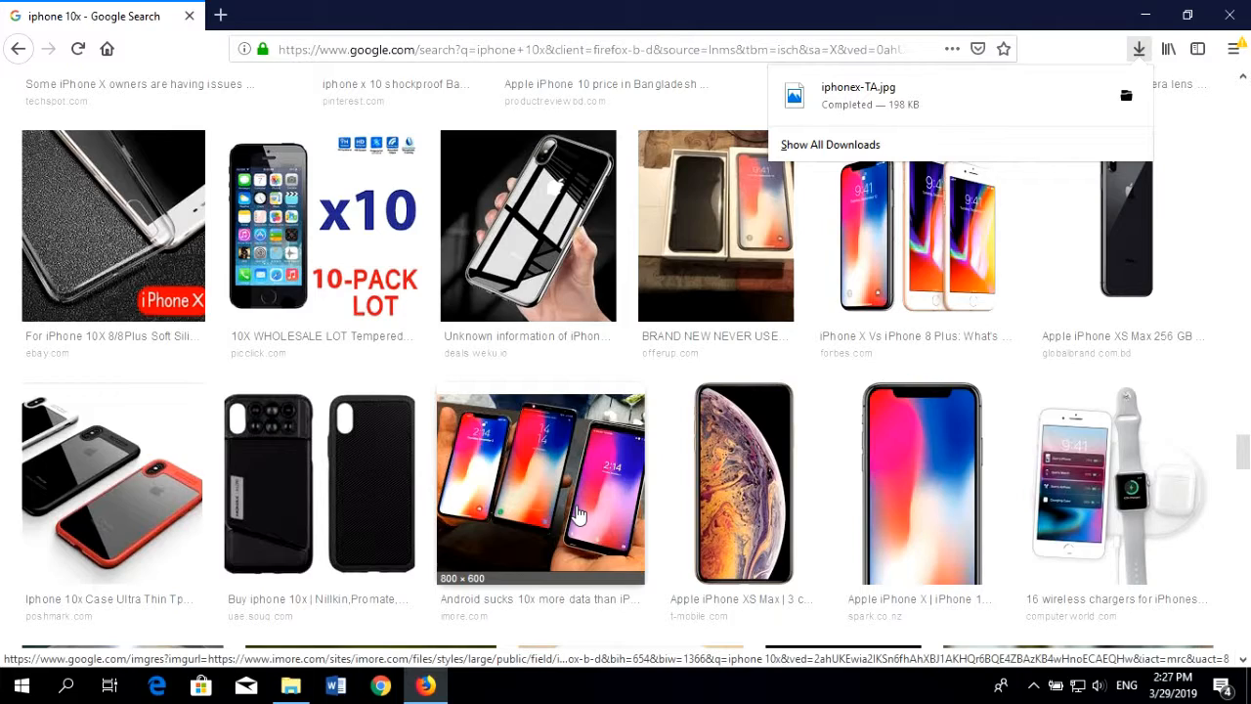
pyautogui.scroll(-3)
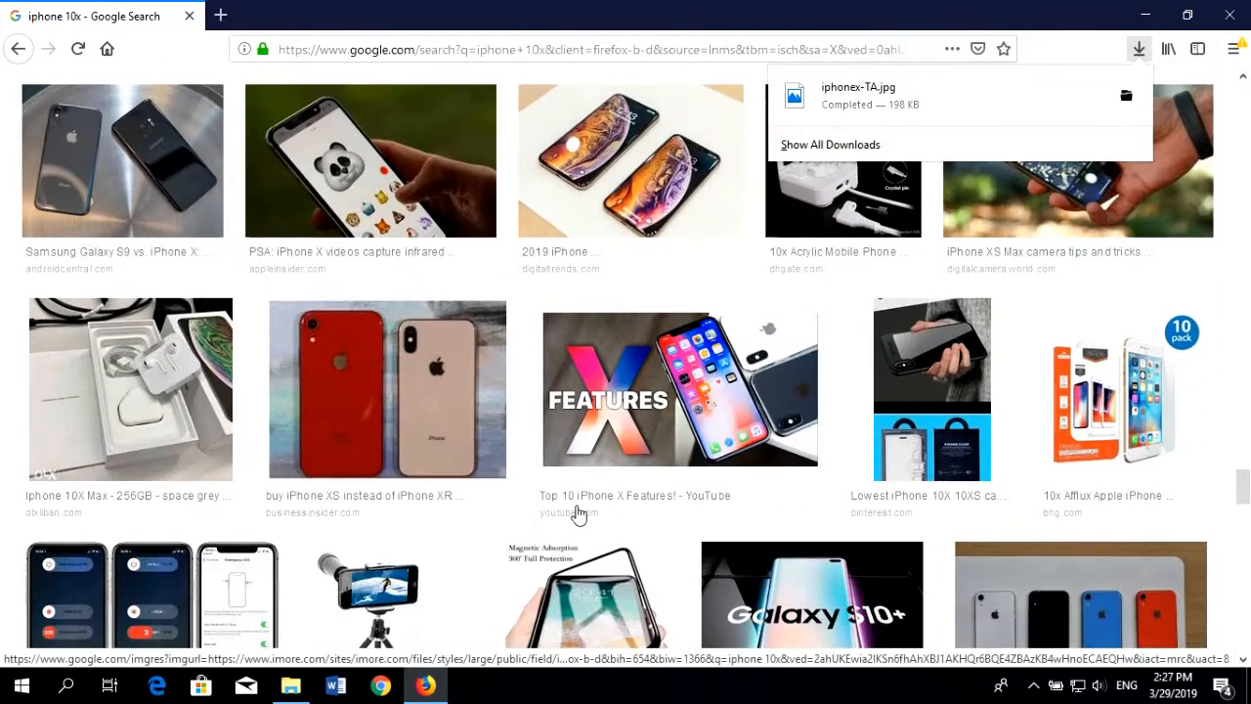
pyautogui.scroll(-3)
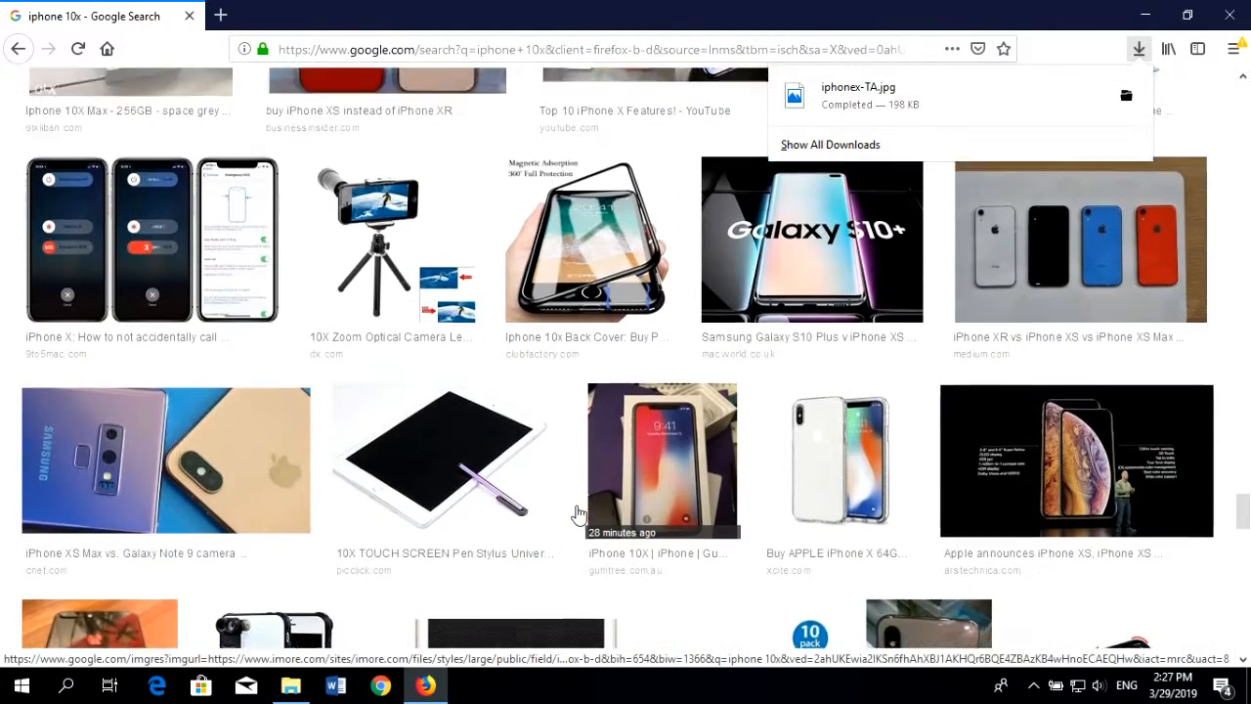
pyautogui.scroll(-3)
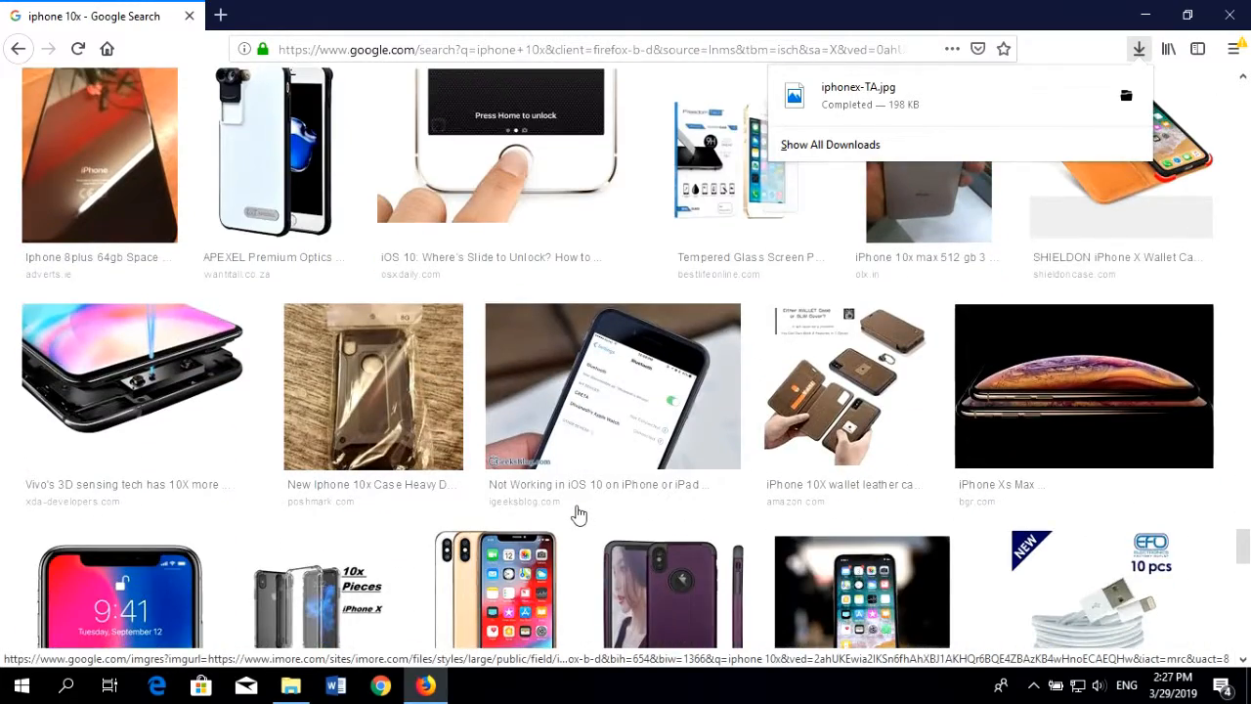
pyautogui.scroll(-3)
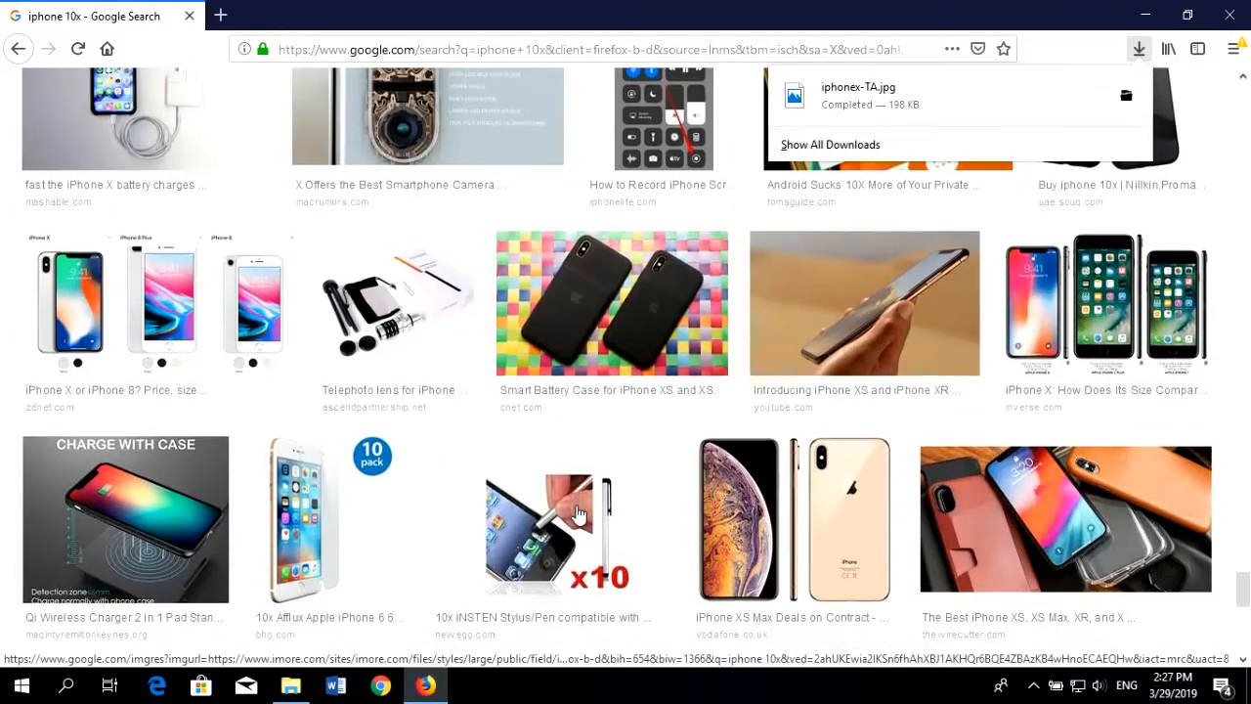
pyautogui.scroll(-3)
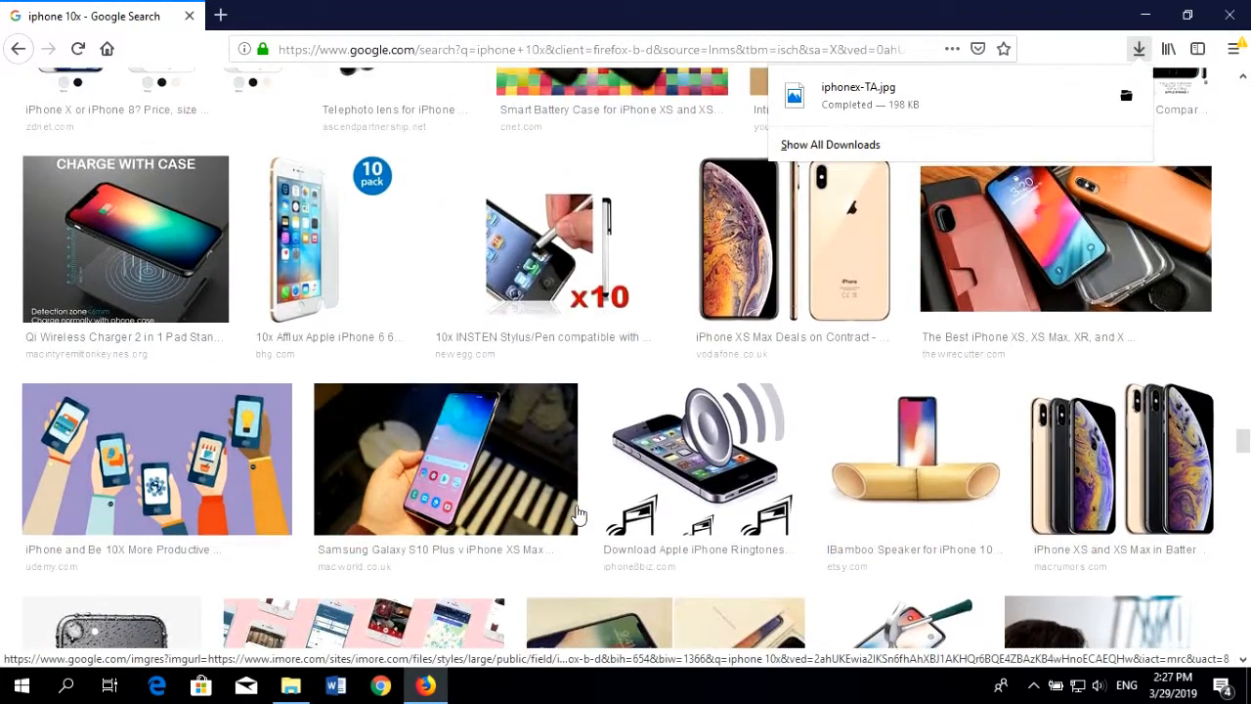
pyautogui.scroll(-3)
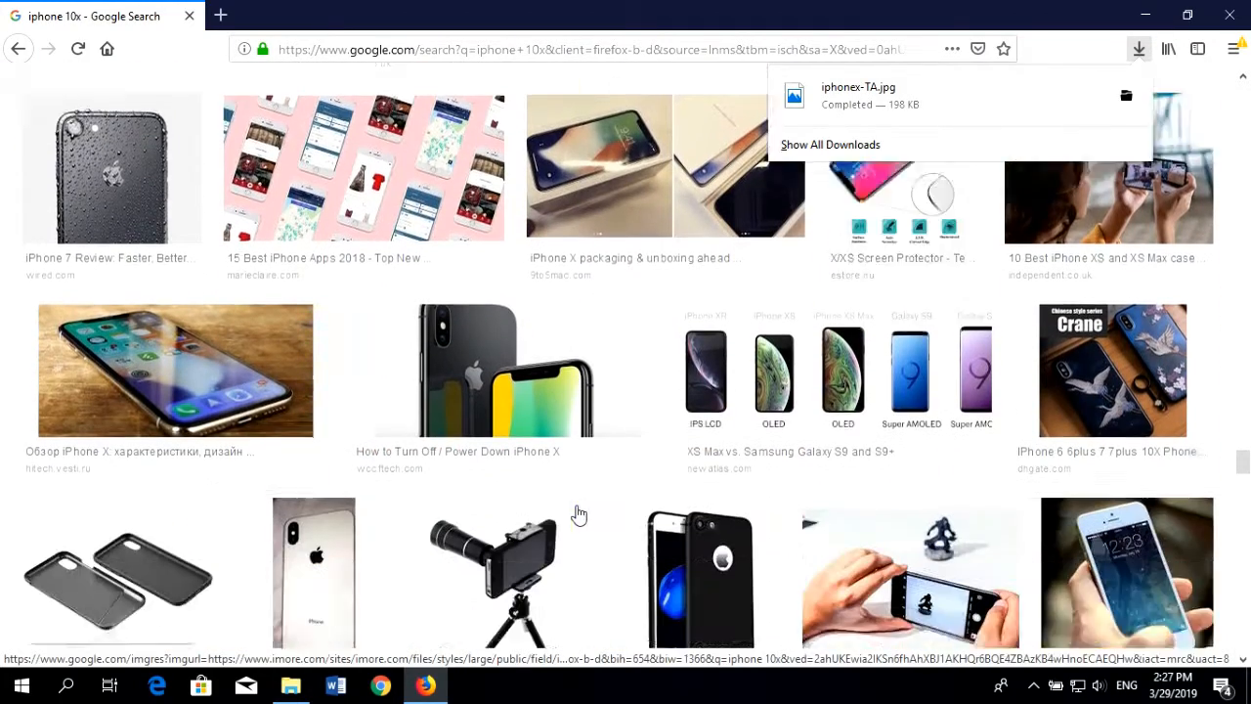
pyautogui.scroll(-3)
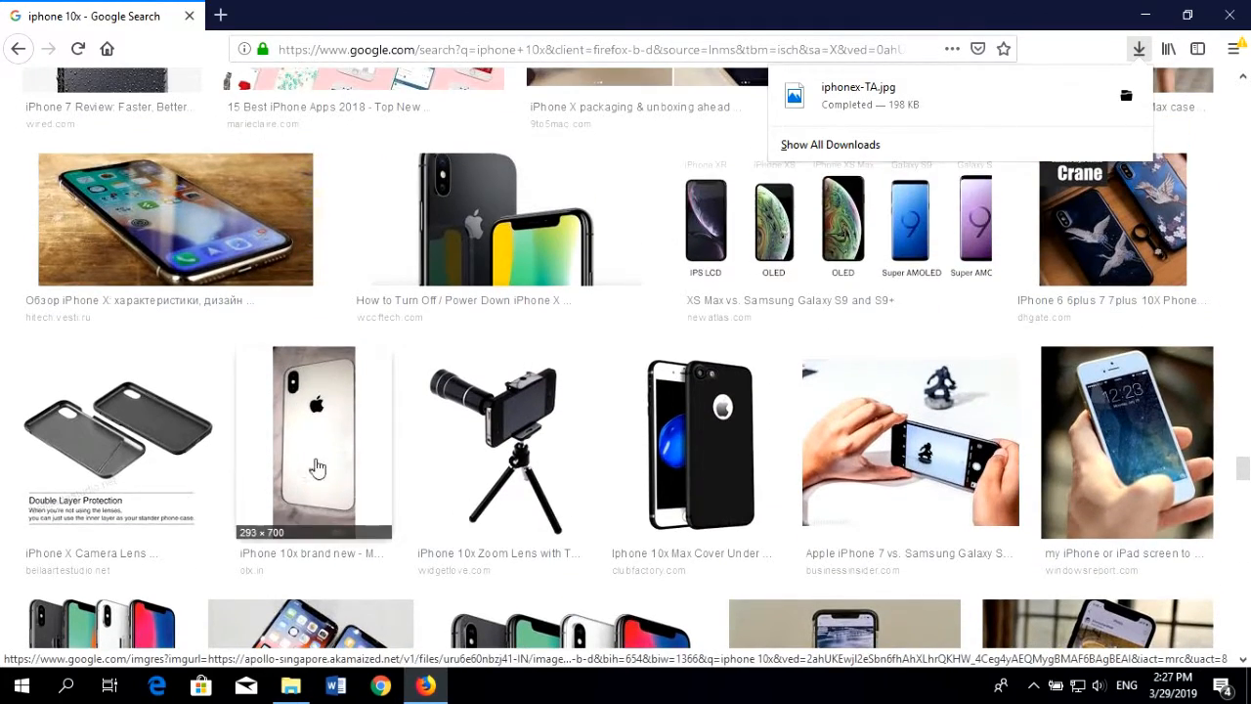
pyautogui.click(313, 440)
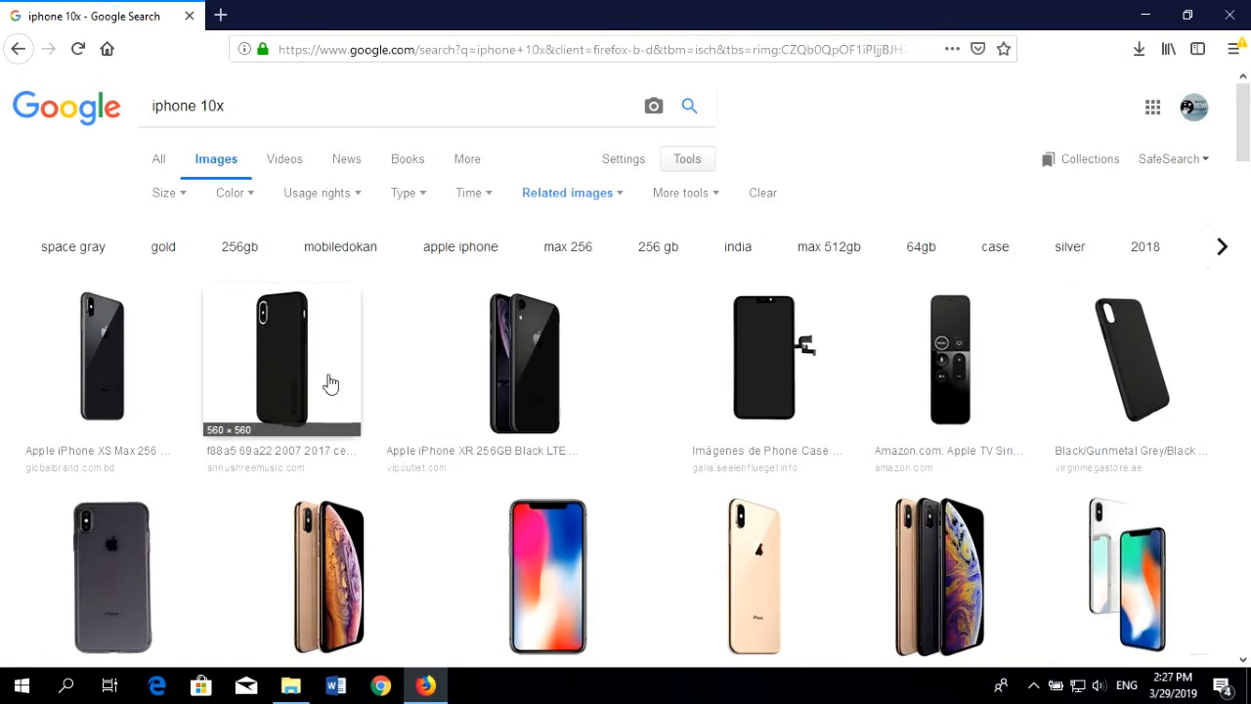
# Preview the ITBAZAAR Apple iPhone X 64GB front-and-back image and save it to the computer
pyautogui.scroll(-3)
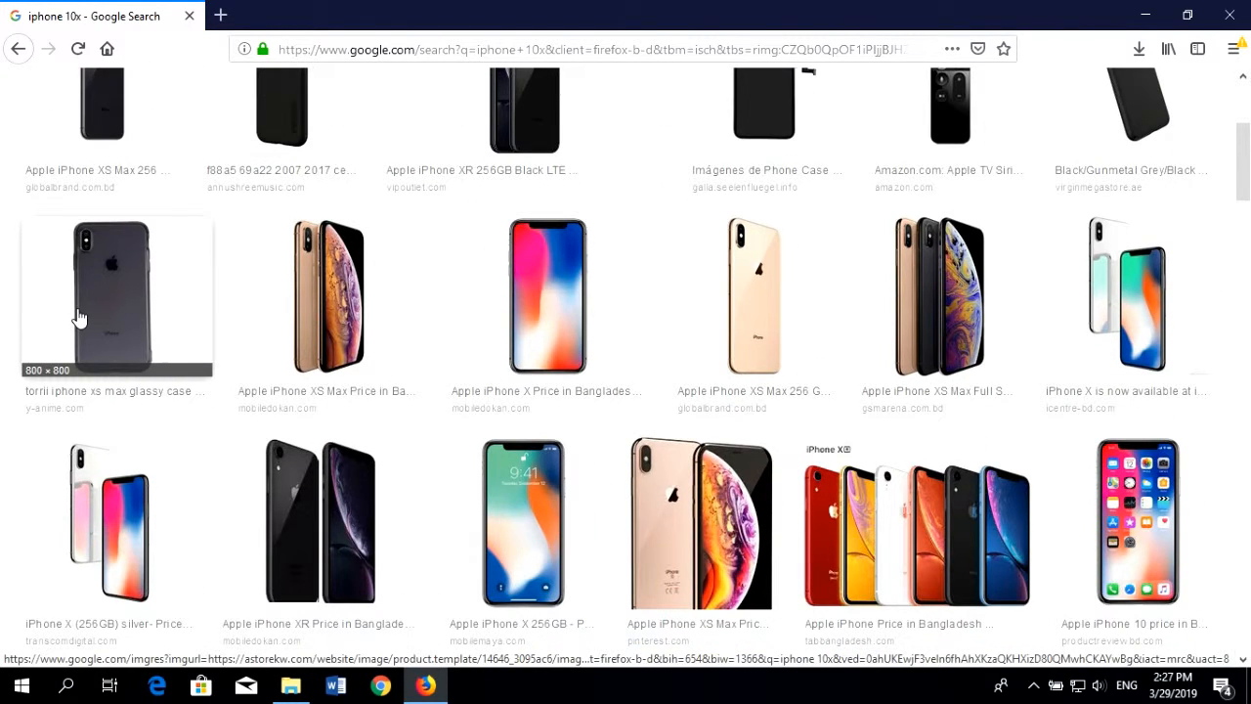
pyautogui.click(117, 297)
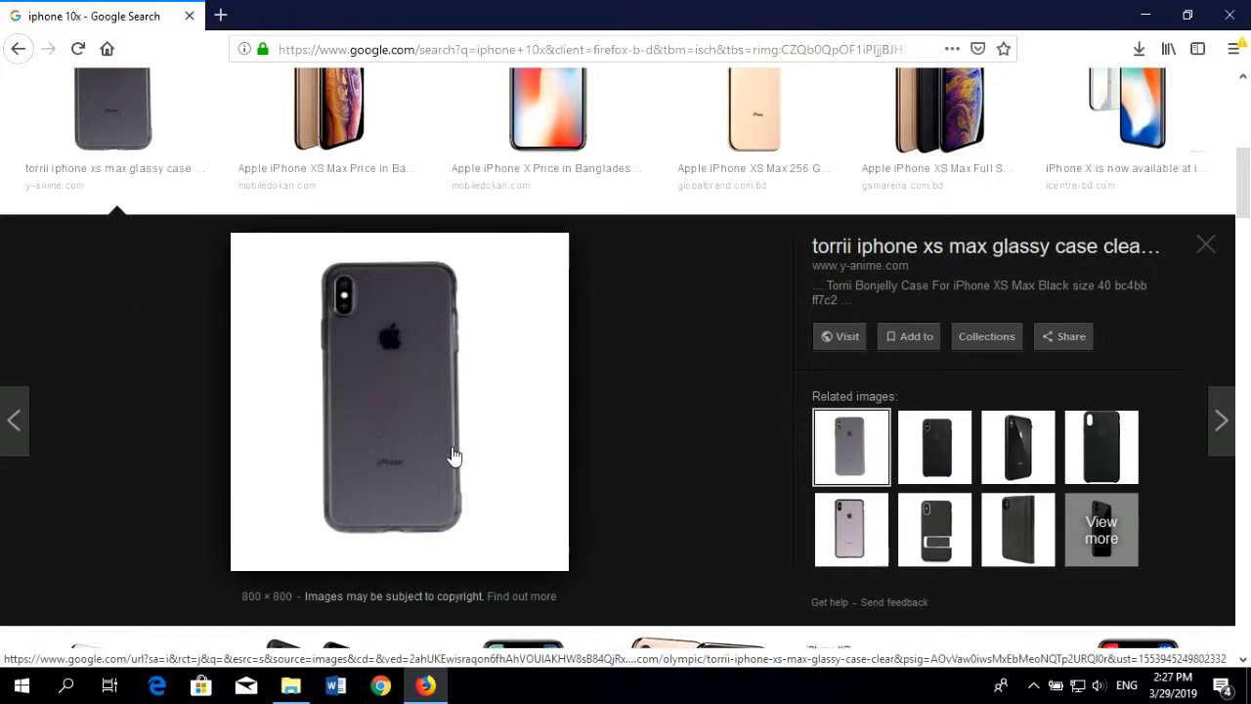
pyautogui.click(1204, 242)
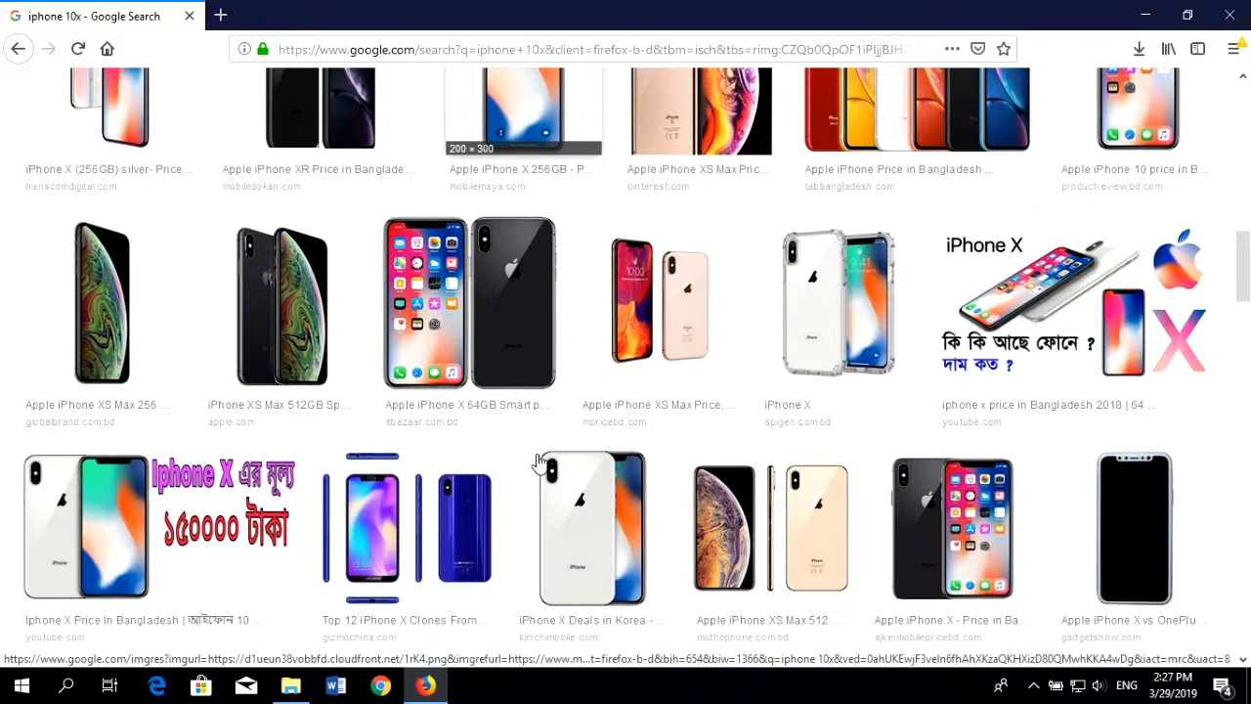
pyautogui.moveTo(506, 315)
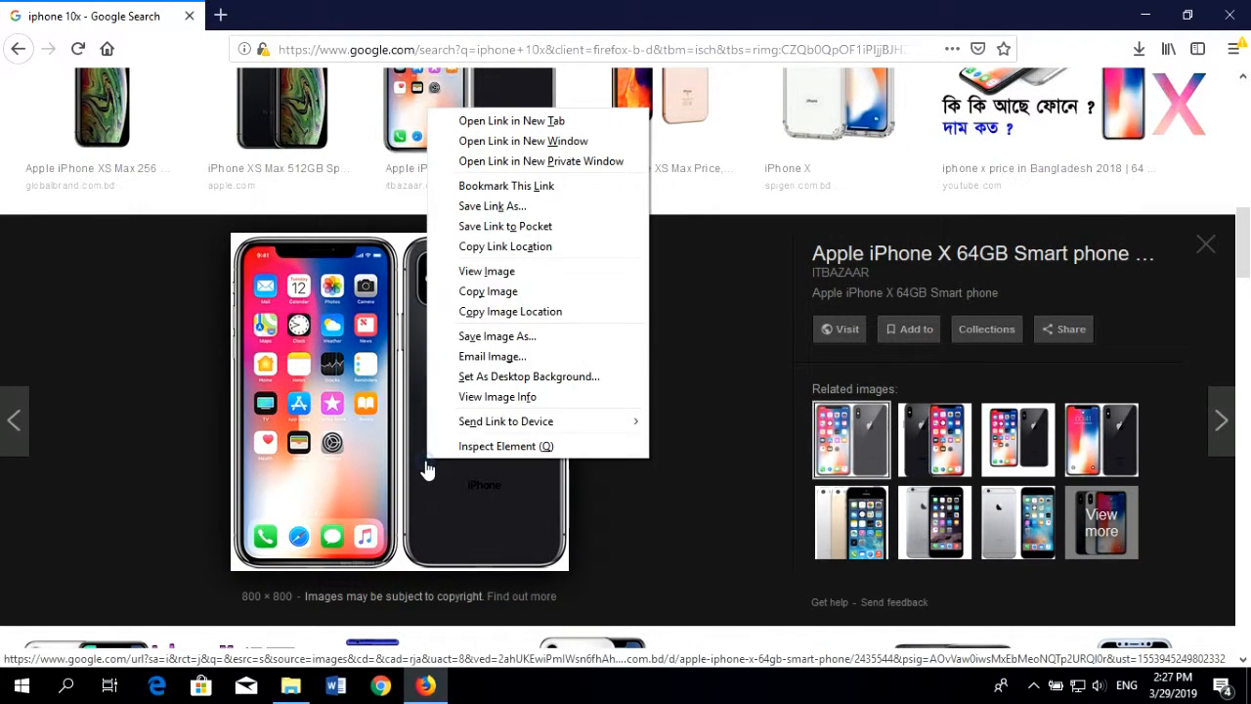
pyautogui.moveTo(496, 337)
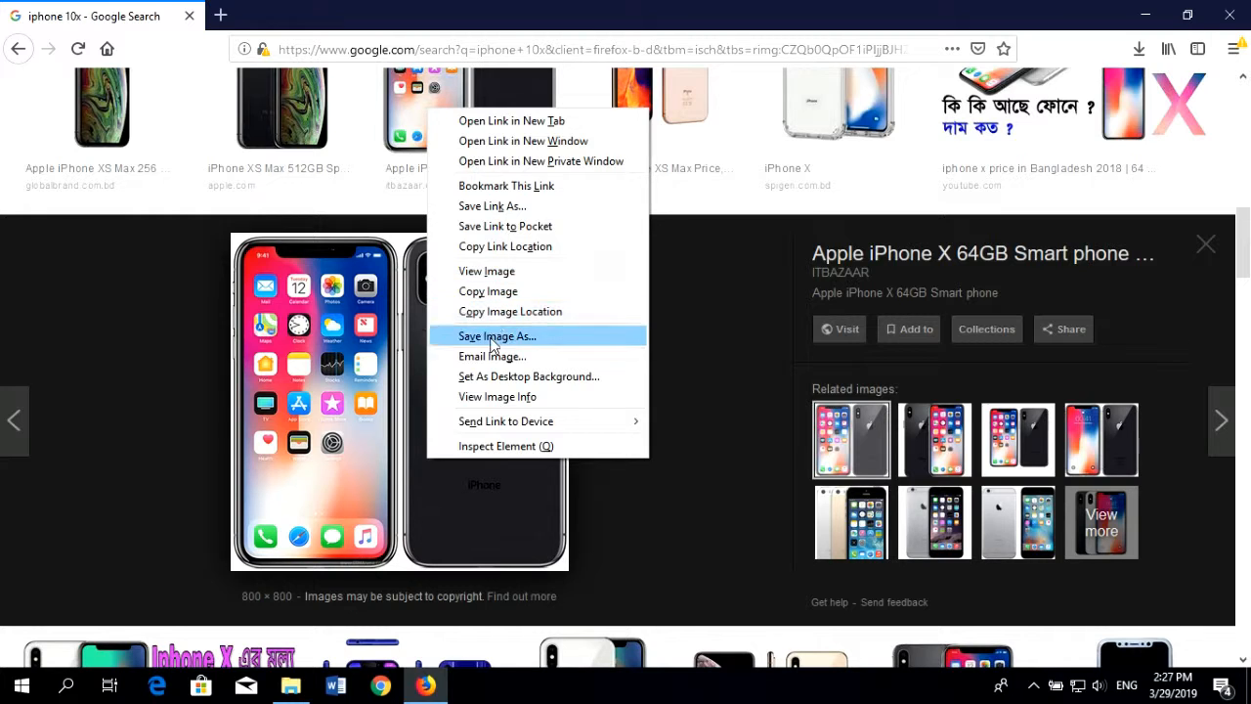
pyautogui.click(497, 336)
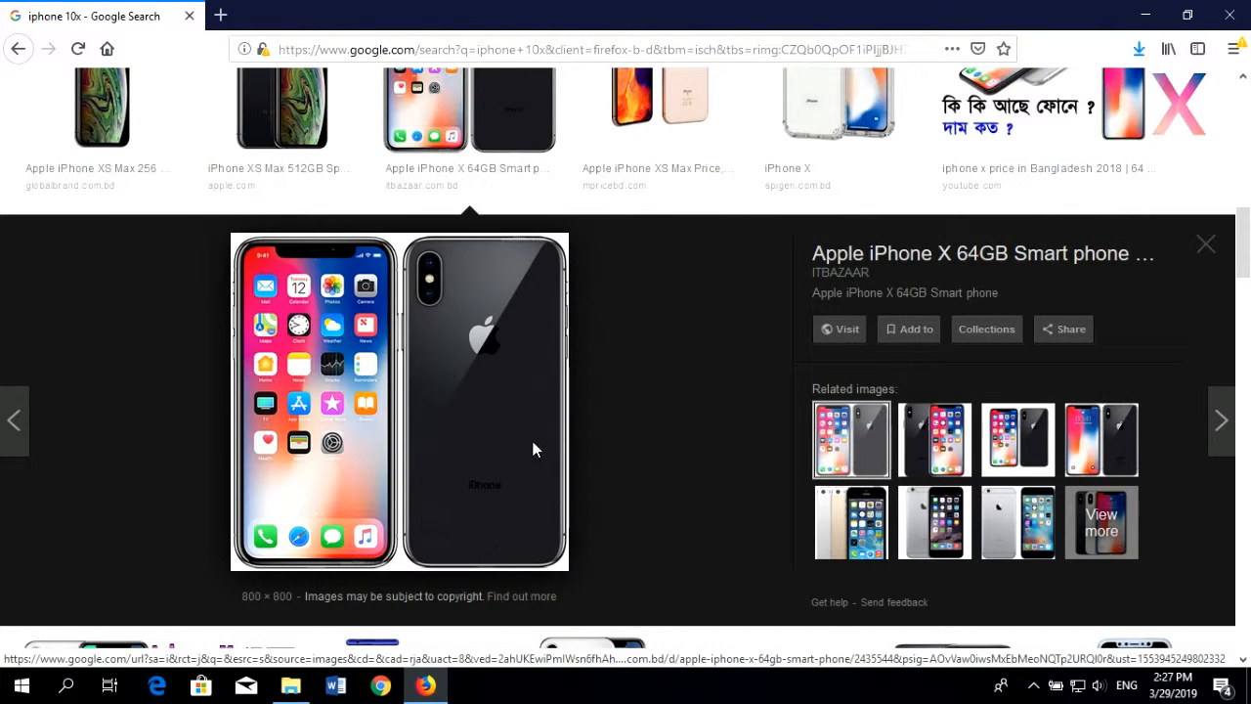
# Go to Canva in a new tab and start a new untitled Book Cover eBook design
pyautogui.click(219, 16)
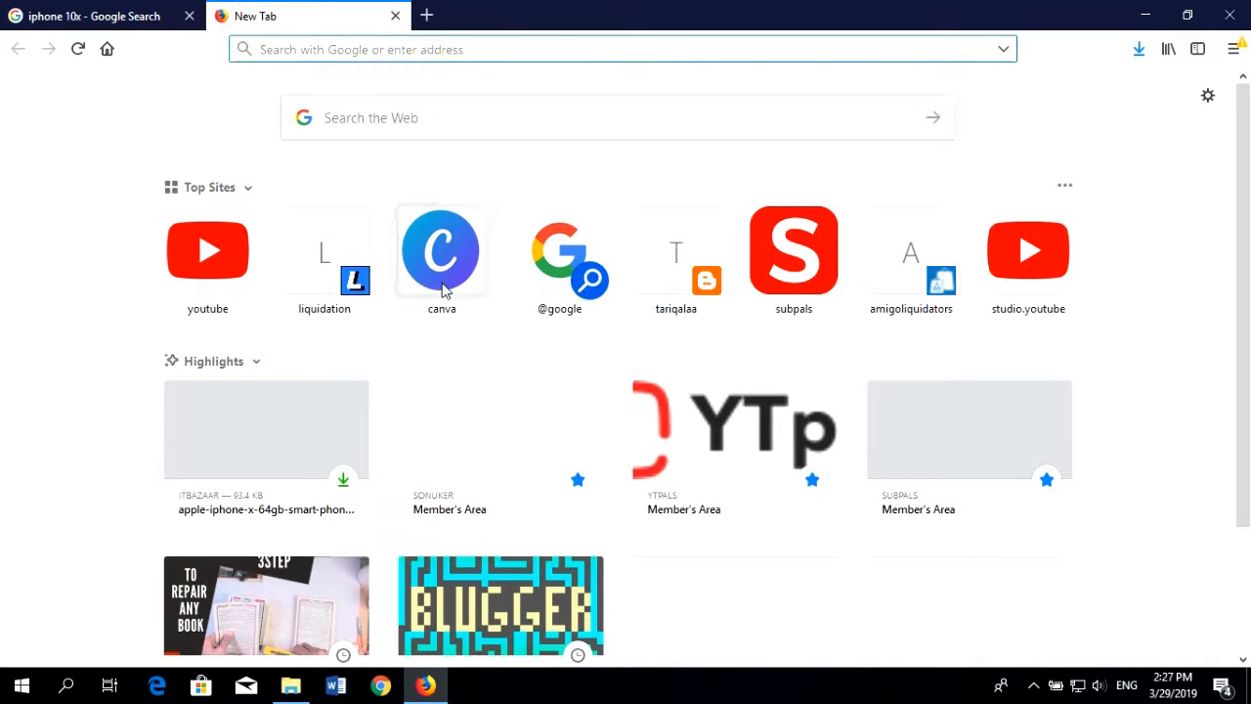
pyautogui.click(442, 250)
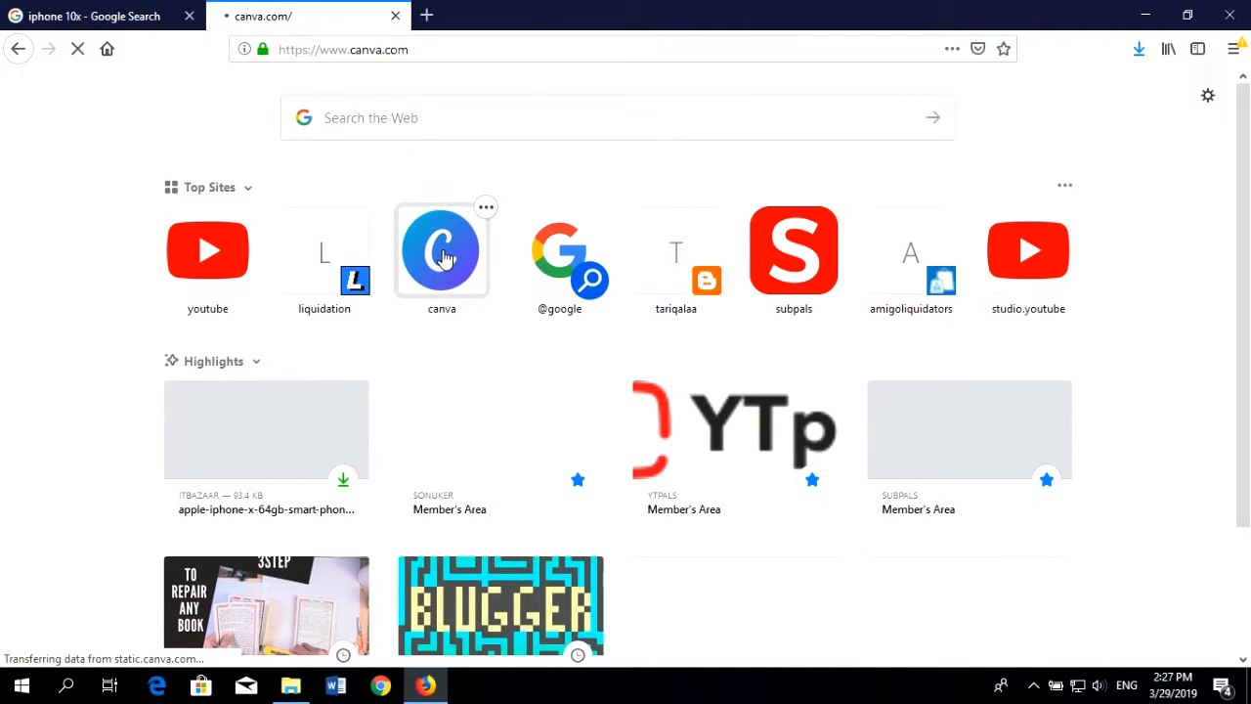
pyautogui.click(442, 250)
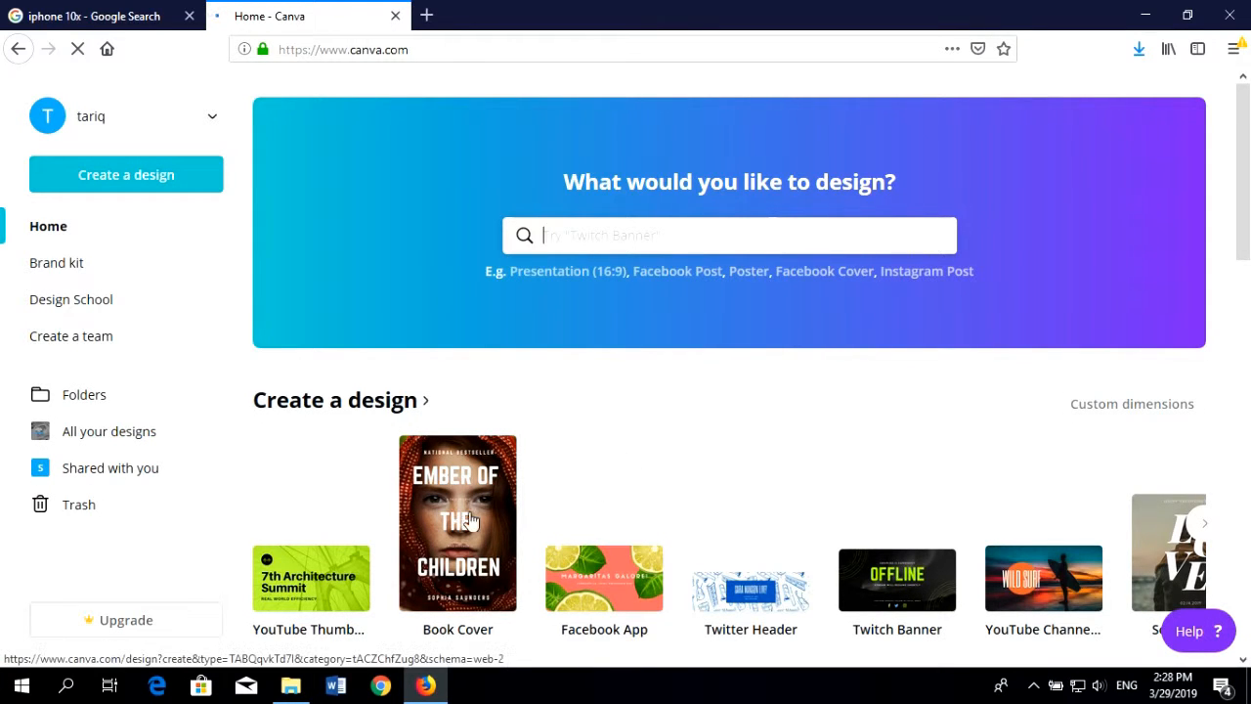
pyautogui.click(458, 522)
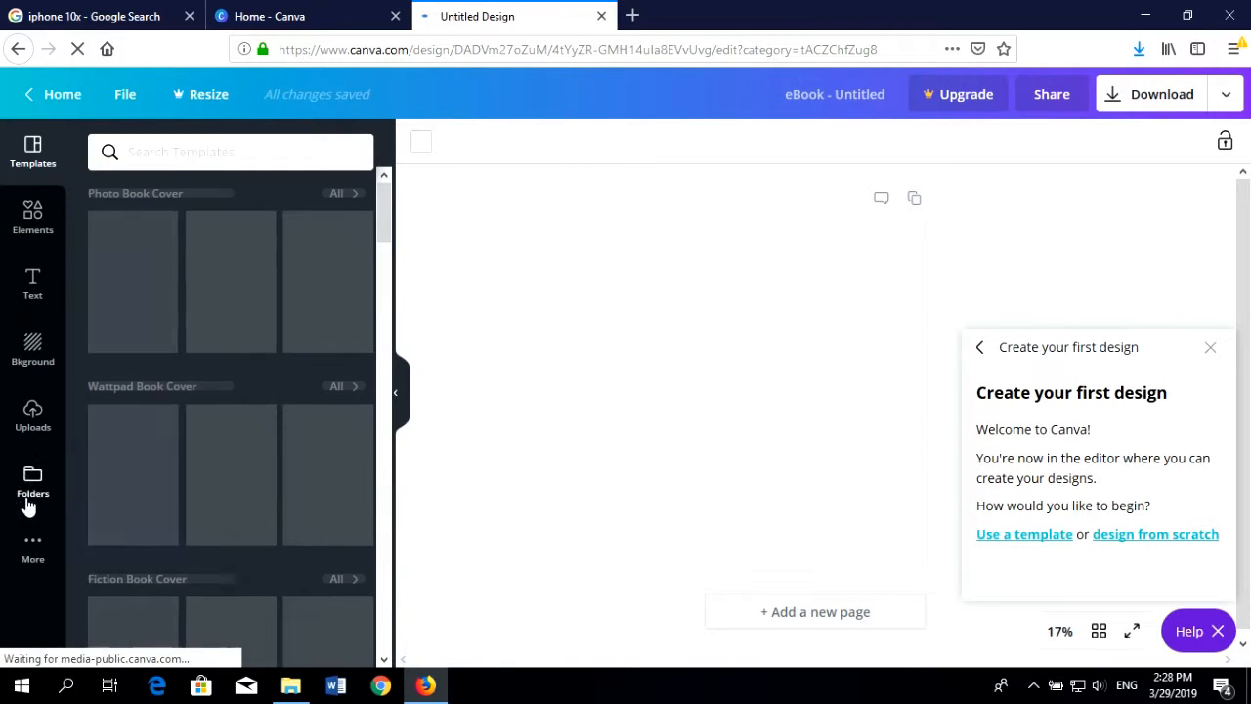
# Upload the apple-iphone-x front-and-back image from Downloads into the design's uploads
pyautogui.click(31, 415)
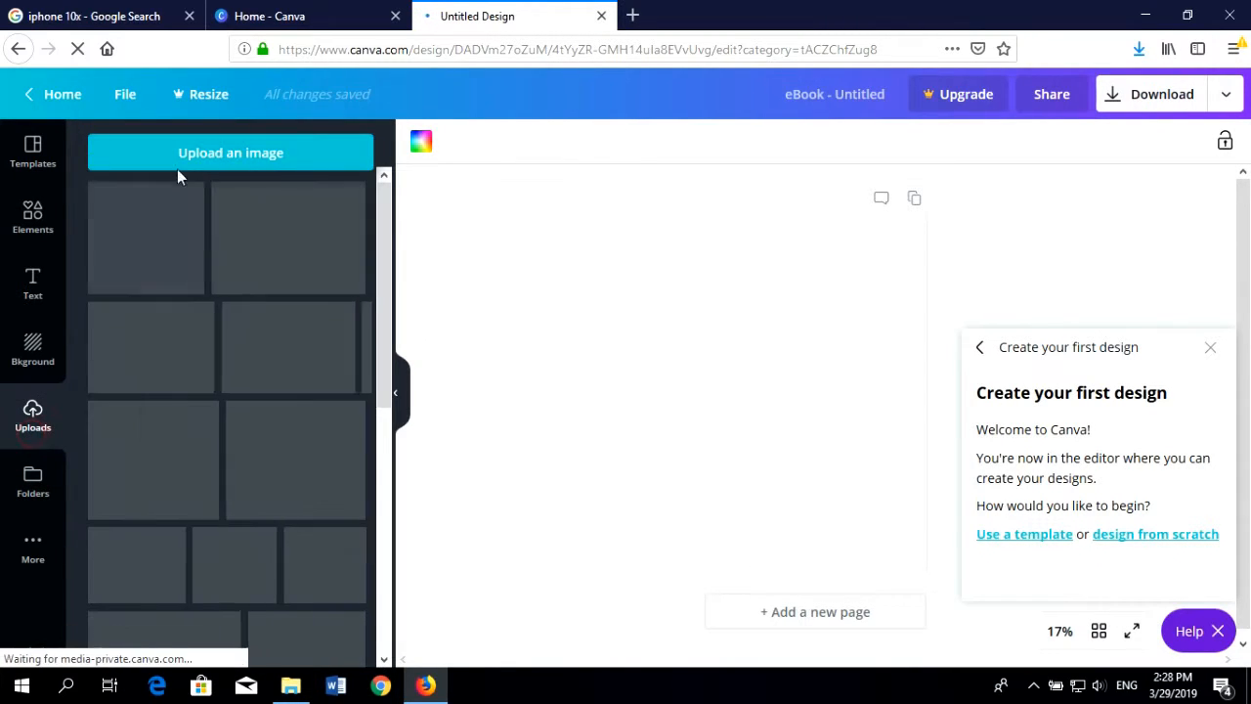
pyautogui.click(231, 153)
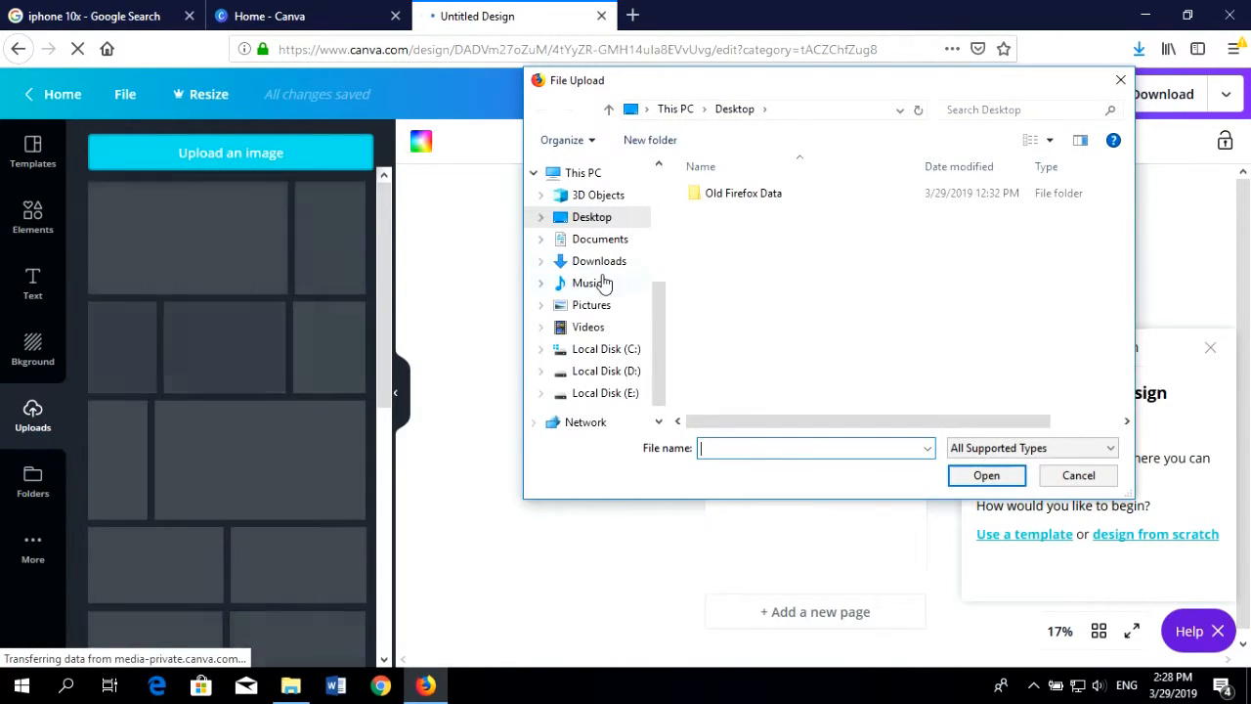
pyautogui.click(598, 262)
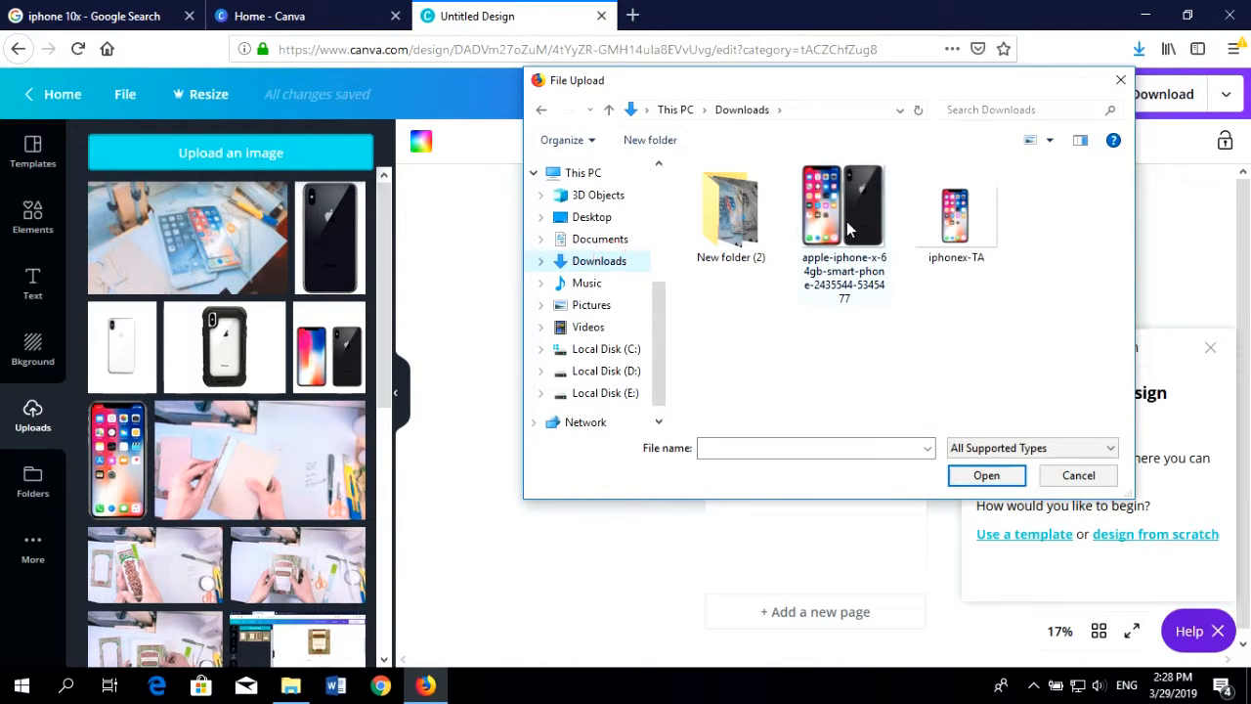
pyautogui.click(1079, 475)
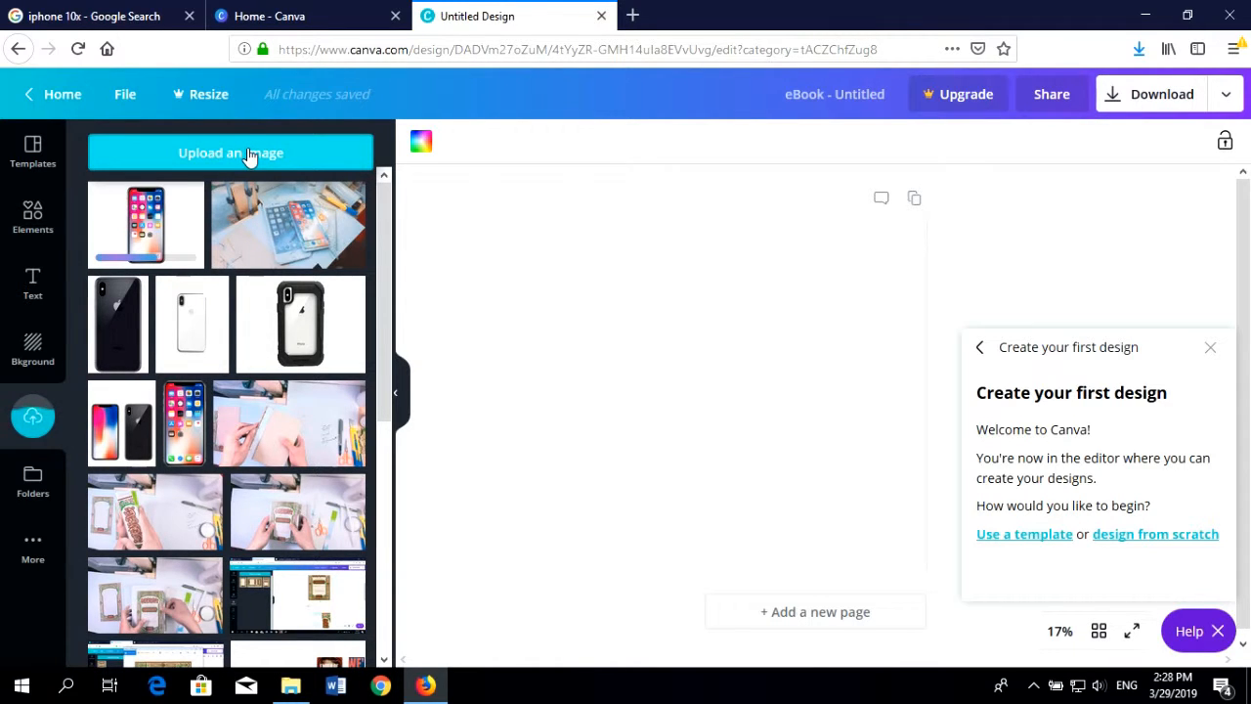
# Place the front-view iPhone X upload on page 1 and shrink it to fit the page
pyautogui.click(231, 152)
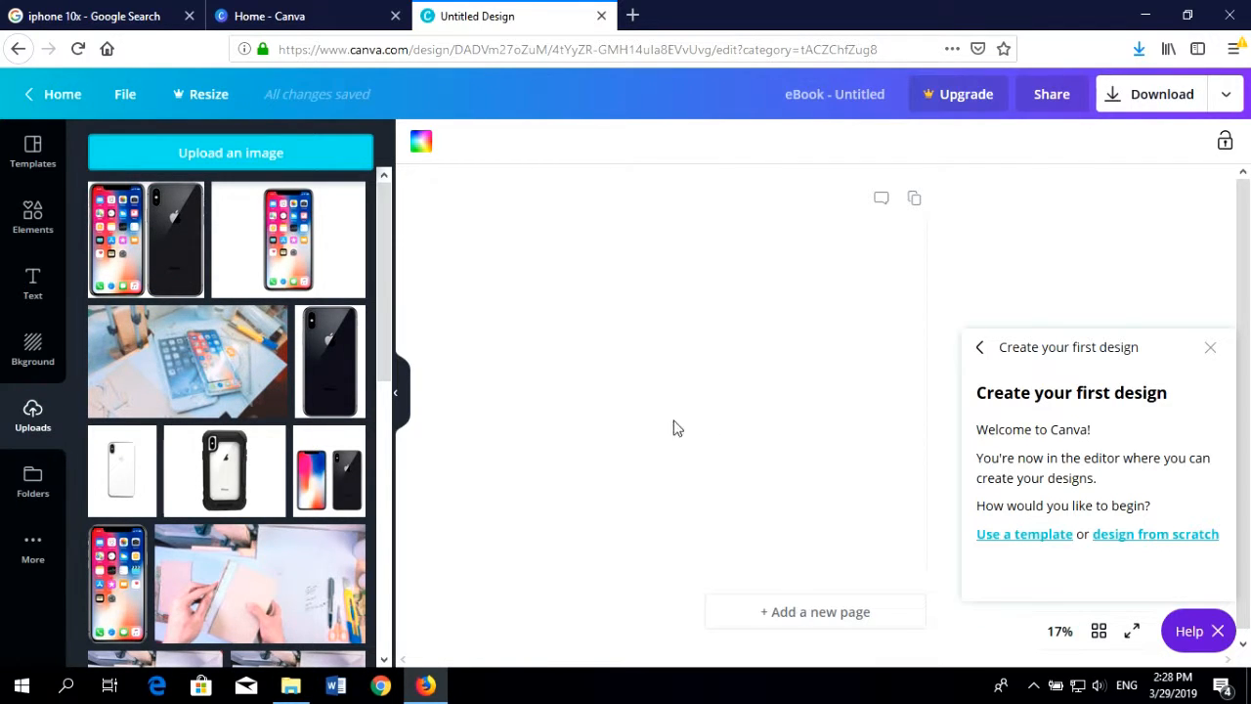
pyautogui.moveTo(1204, 330)
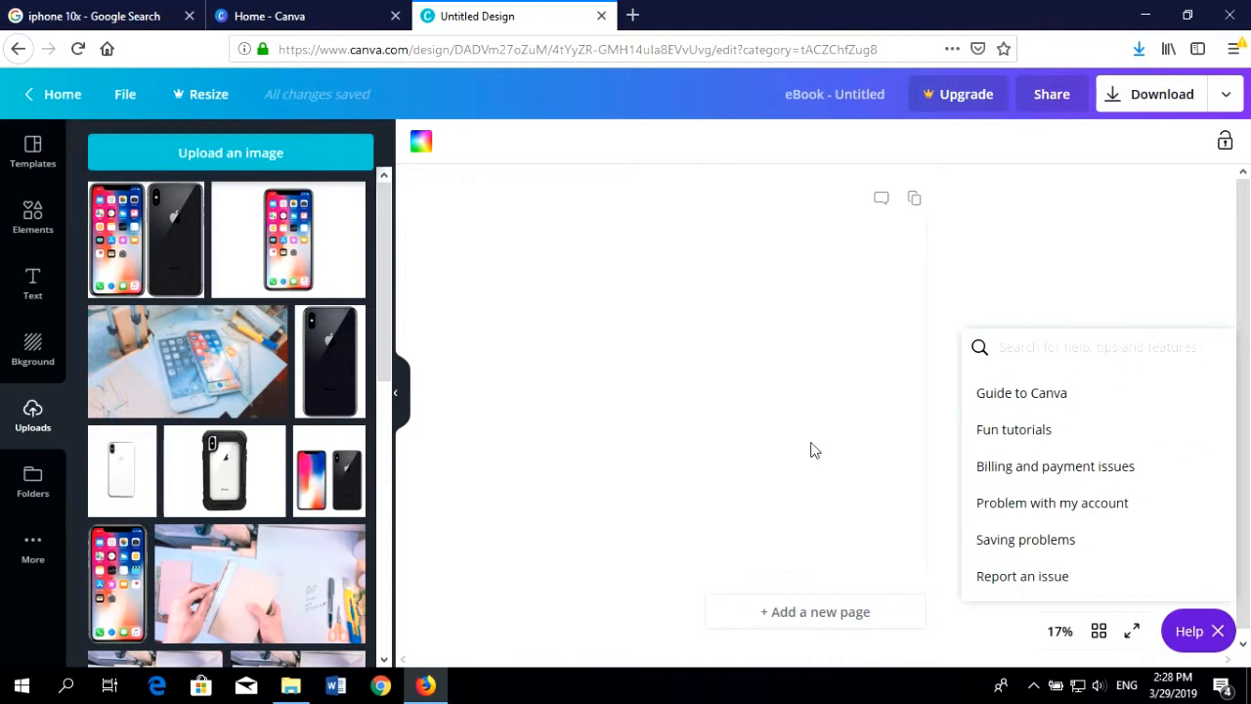
pyautogui.moveTo(287, 238); pyautogui.dragTo(827, 387)
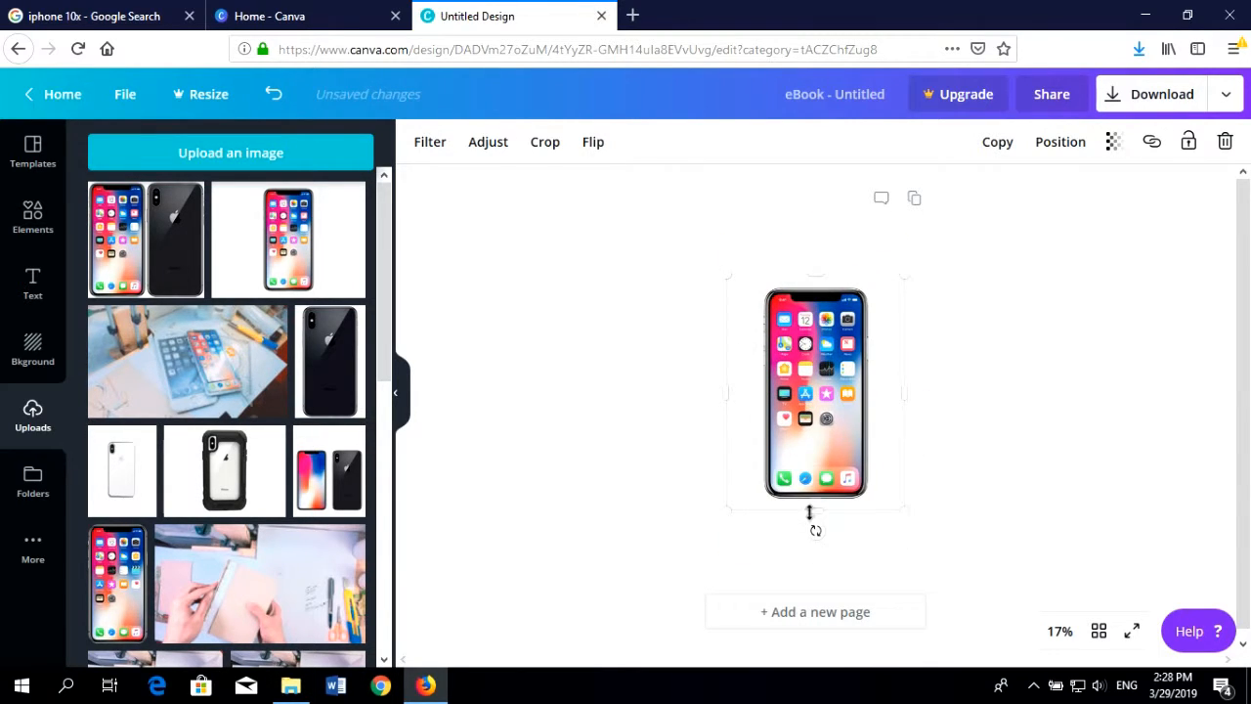
pyautogui.moveTo(818, 512); pyautogui.dragTo(819, 546)
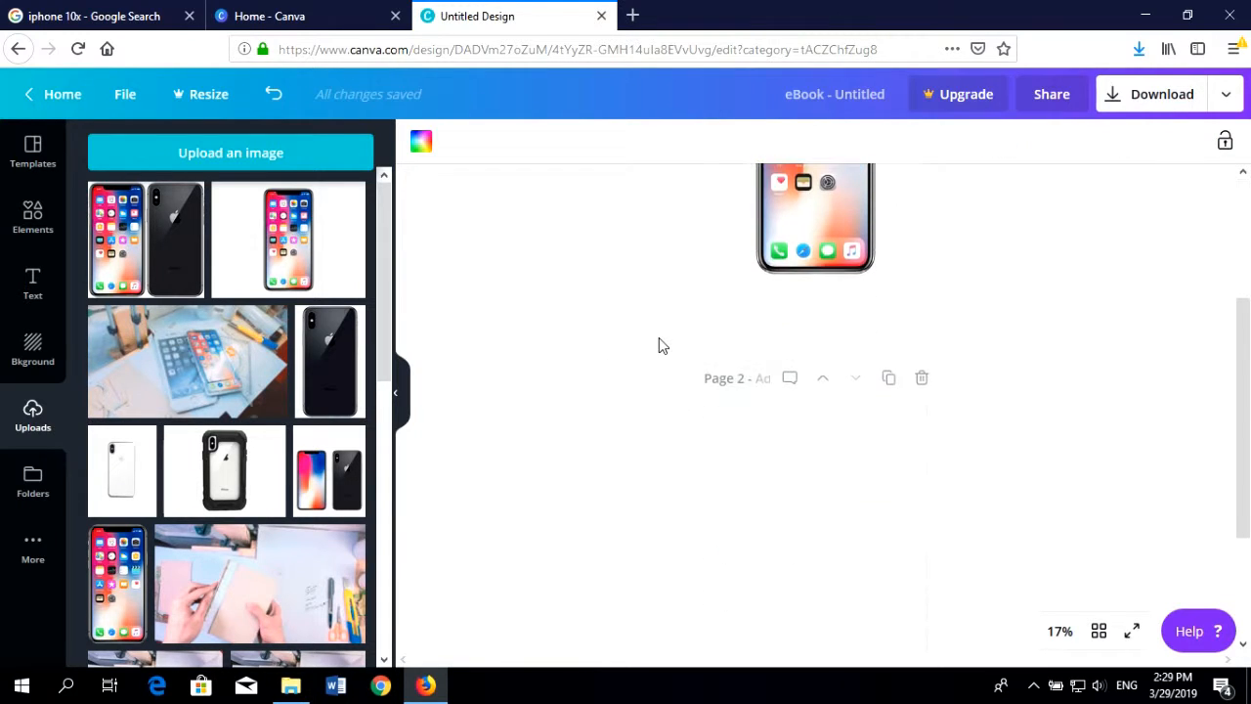
# Crop the two-phone image on page 2 to only the back view and position it on the page
pyautogui.scroll(-3)
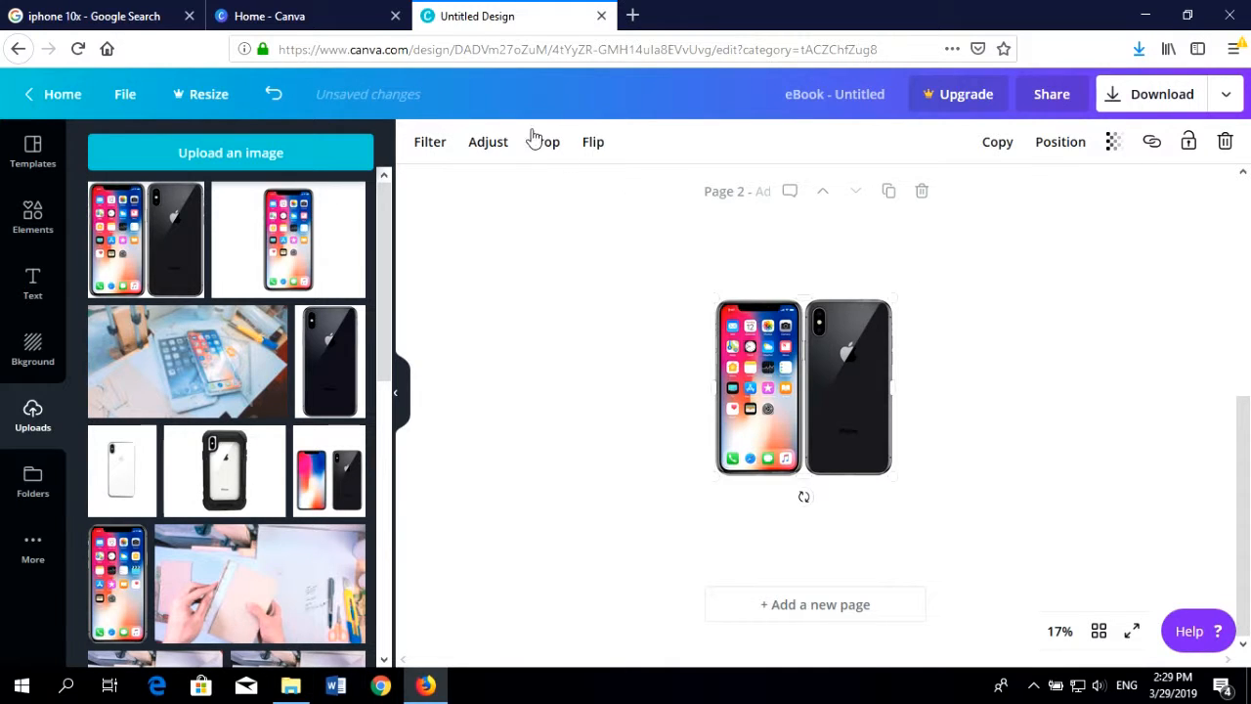
pyautogui.click(549, 140)
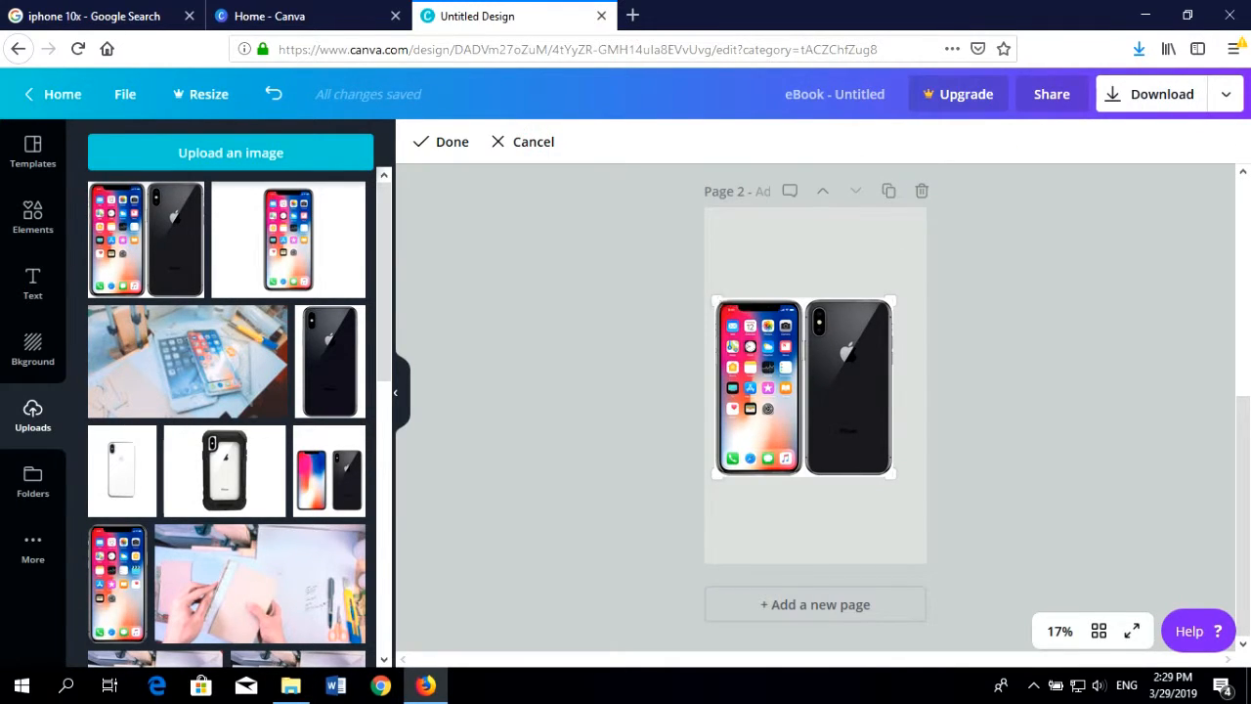
pyautogui.click(759, 387)
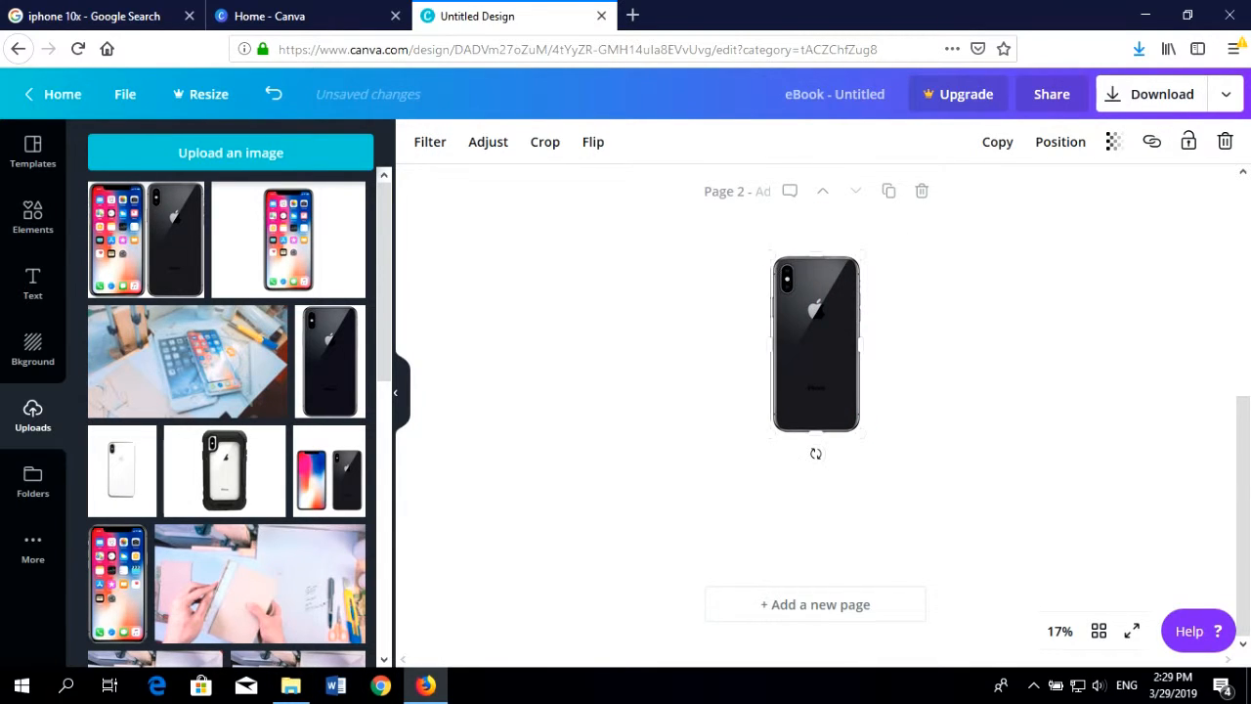
pyautogui.moveTo(817, 342); pyautogui.dragTo(806, 322)
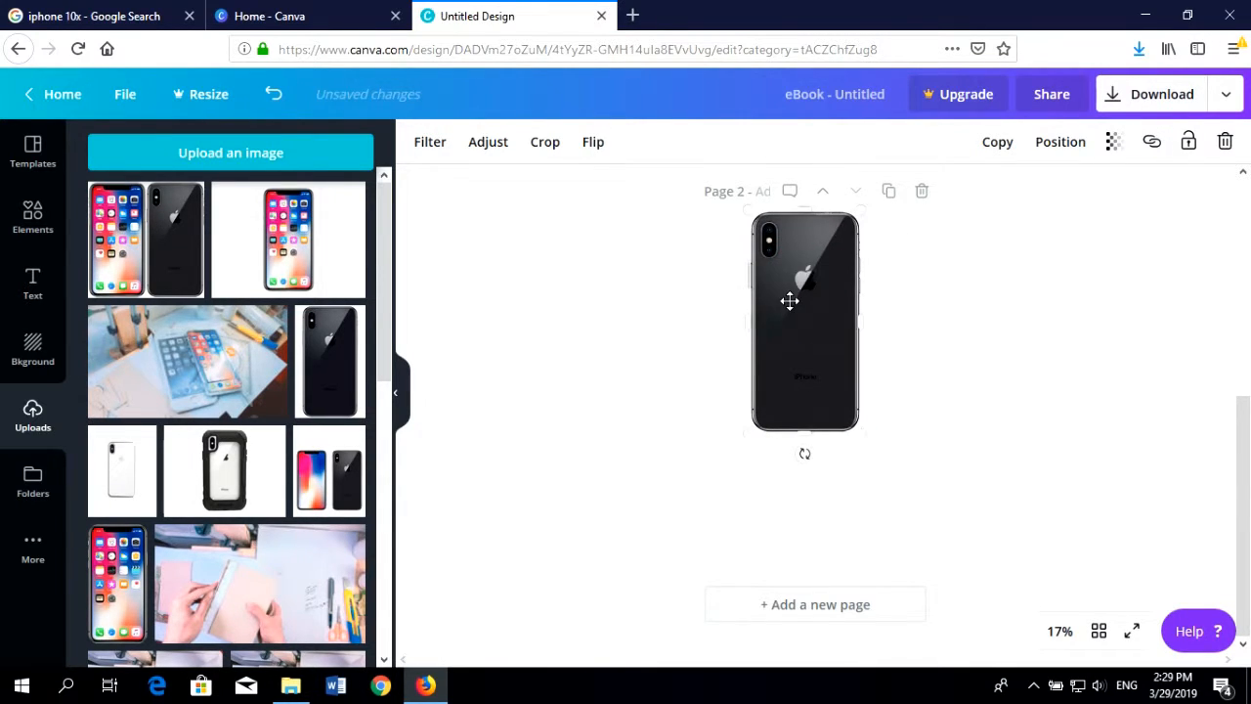
pyautogui.moveTo(790, 301); pyautogui.dragTo(799, 348)
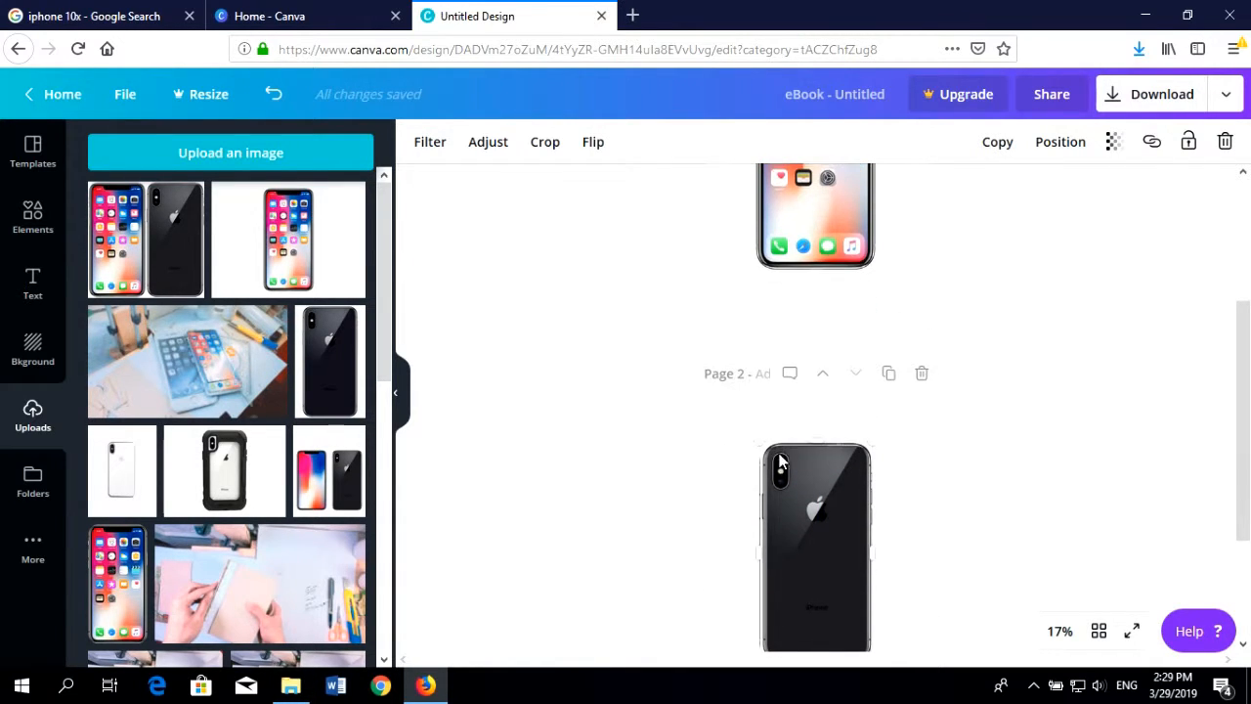
pyautogui.moveTo(766, 449); pyautogui.dragTo(752, 431)
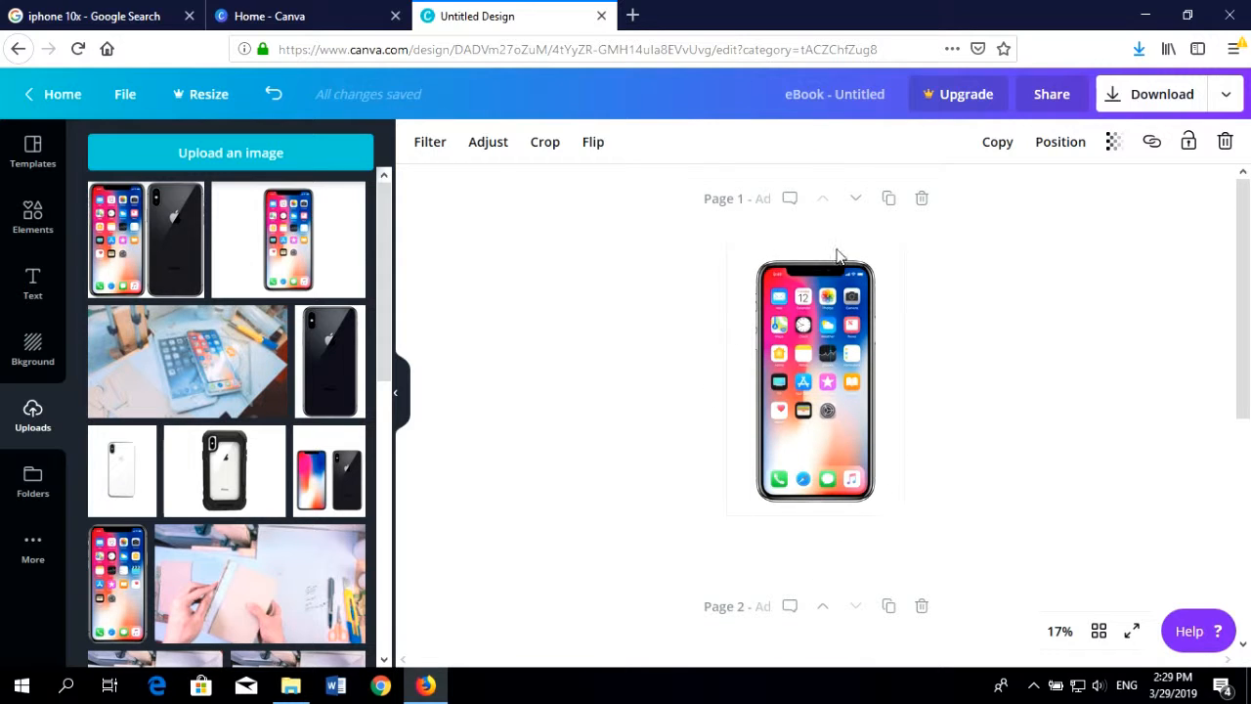
# Recheck the back-view phone on page 2 and bring up the design's download options
pyautogui.scroll(-3)
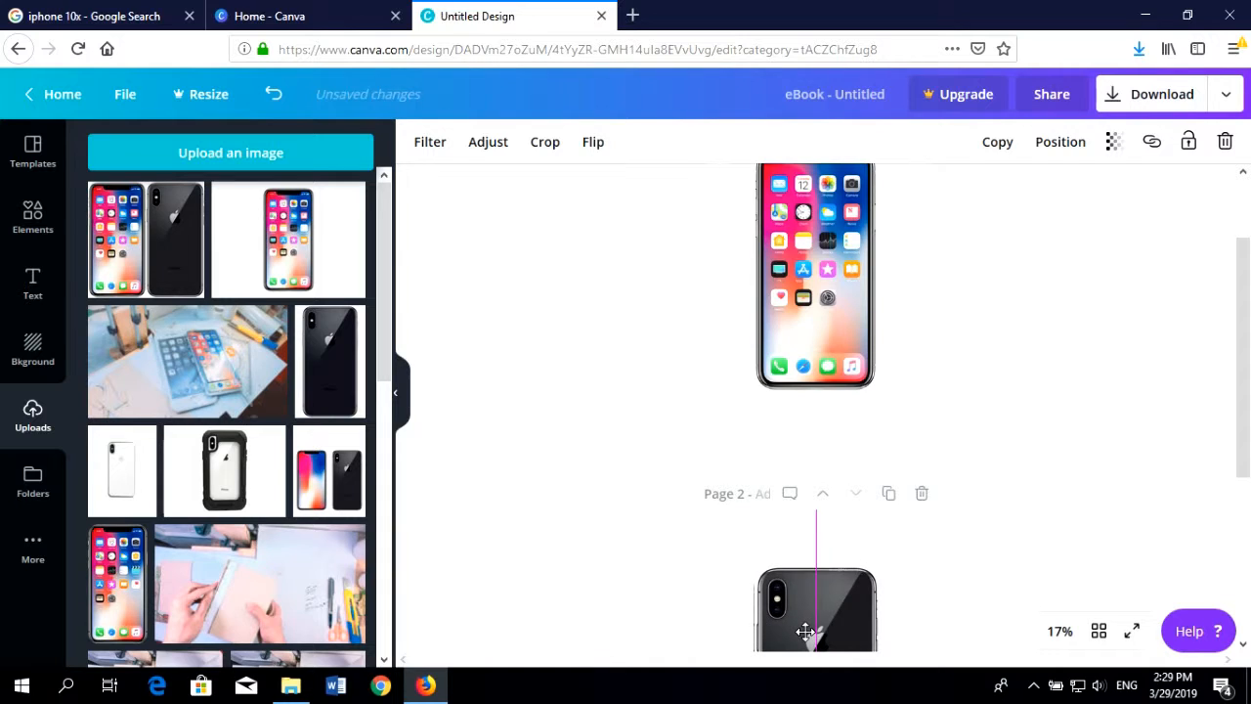
pyautogui.scroll(-3)
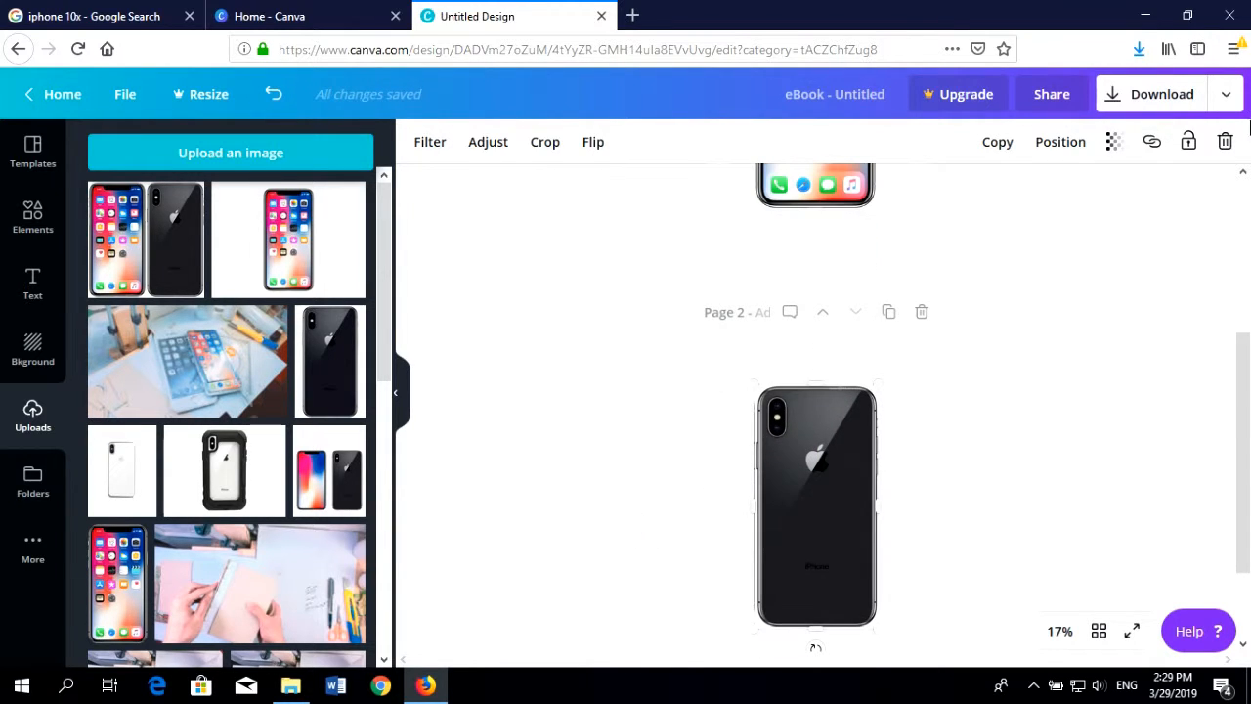
pyautogui.click(1161, 94)
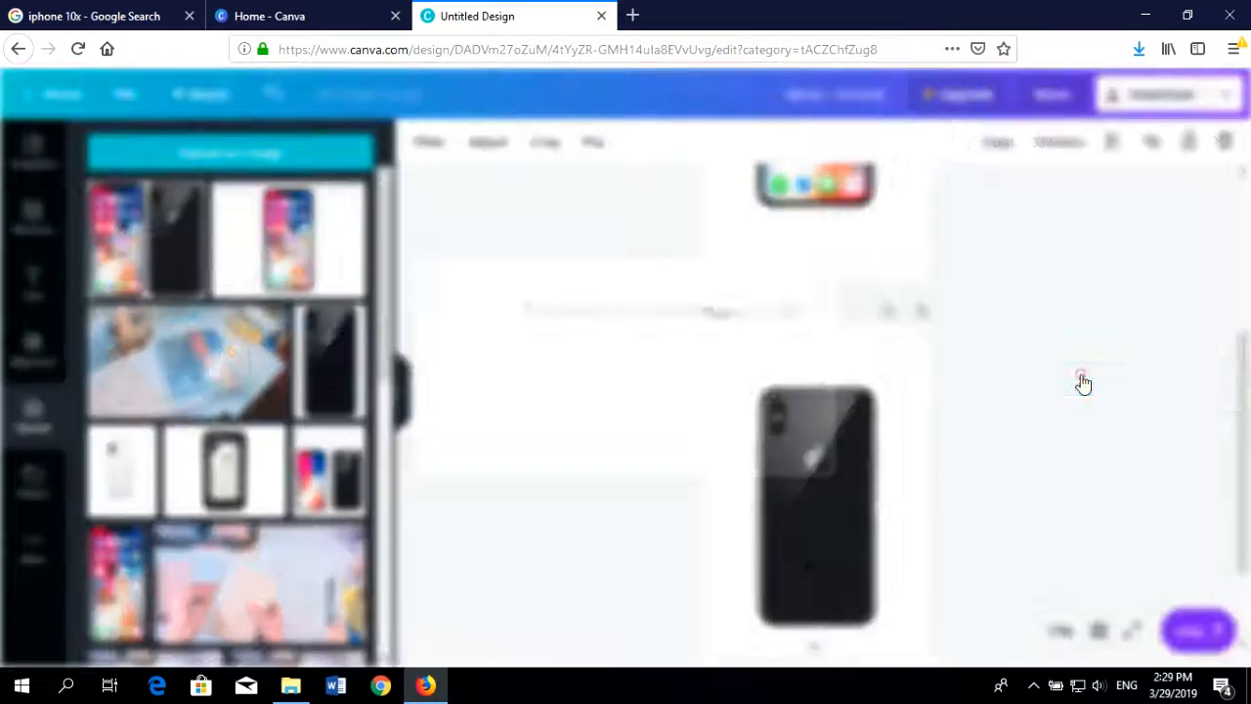
# Download both pages as Untitled design.zip and locate it in the Downloads folder
pyautogui.click(1162, 94)
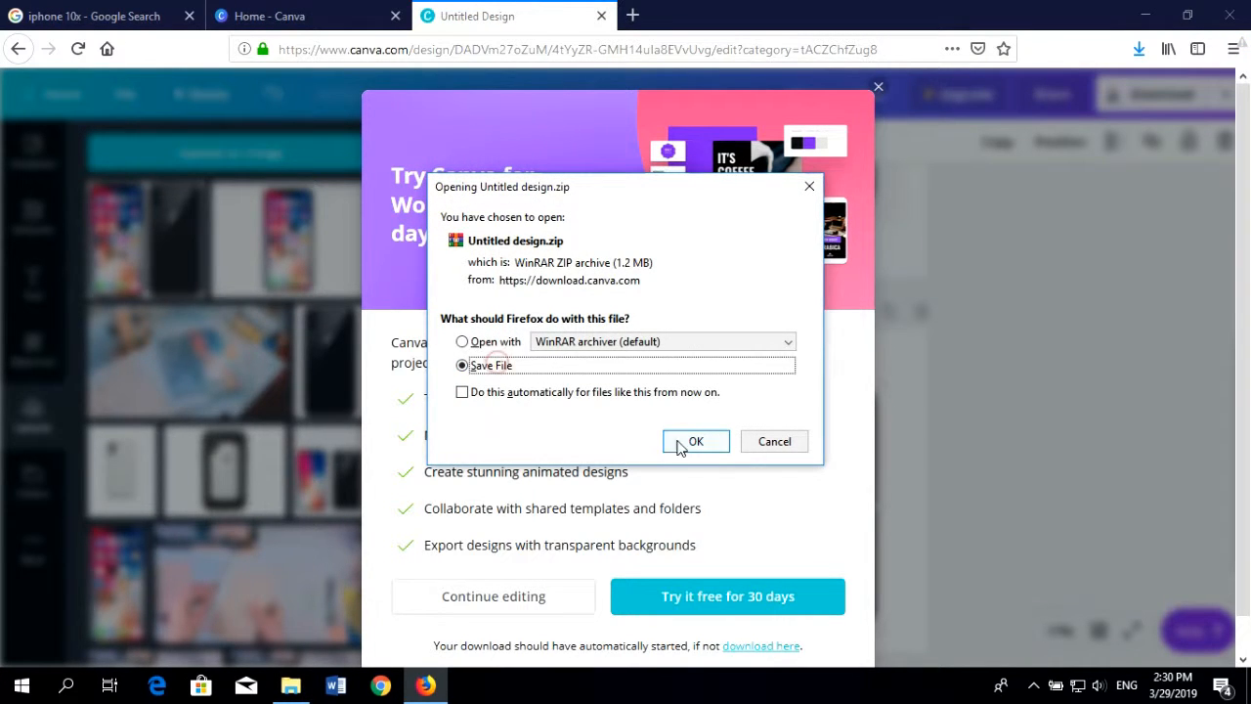
pyautogui.click(695, 442)
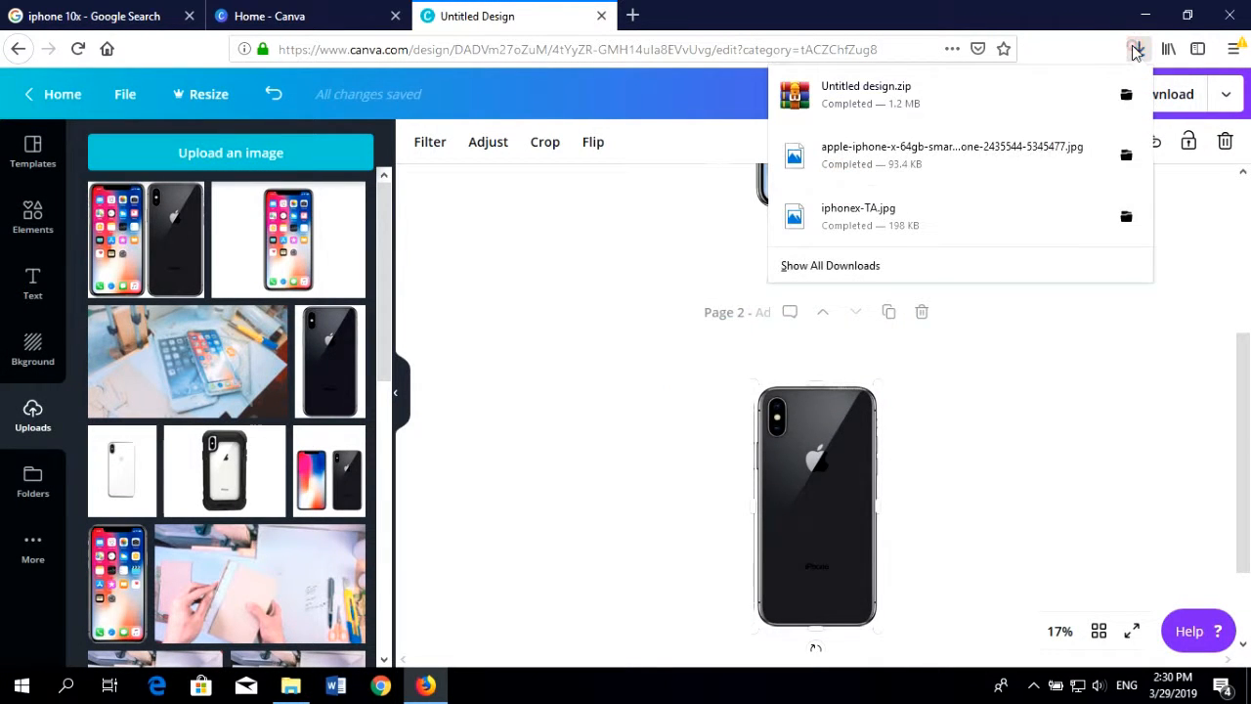
pyautogui.click(1136, 49)
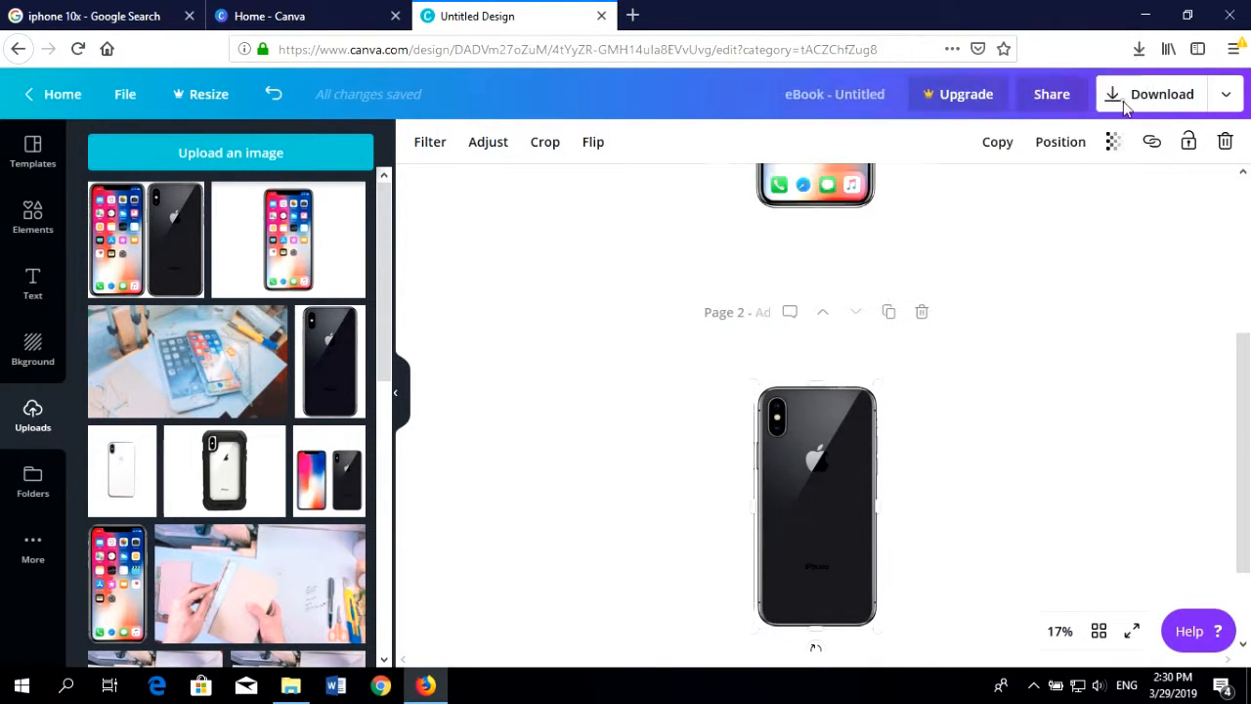
# Extract Untitled design.zip here, producing images 1 and 2, and view the result
pyautogui.rightClick(672, 180)
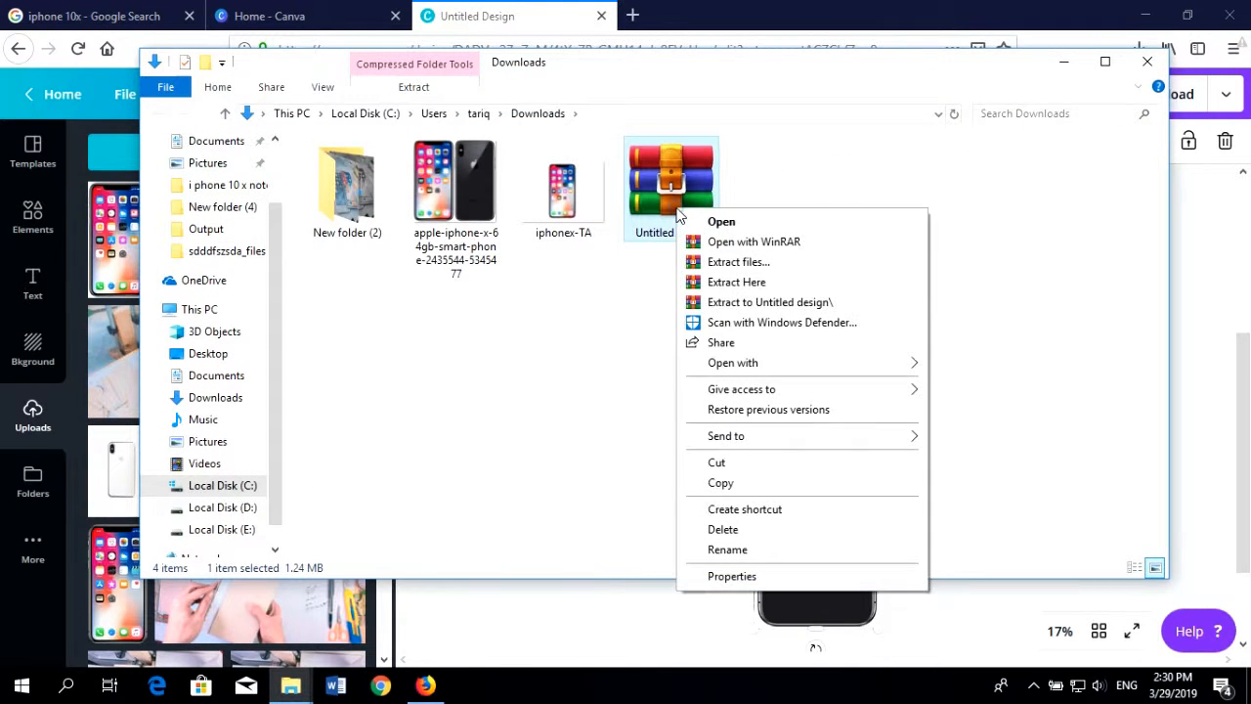
pyautogui.click(755, 281)
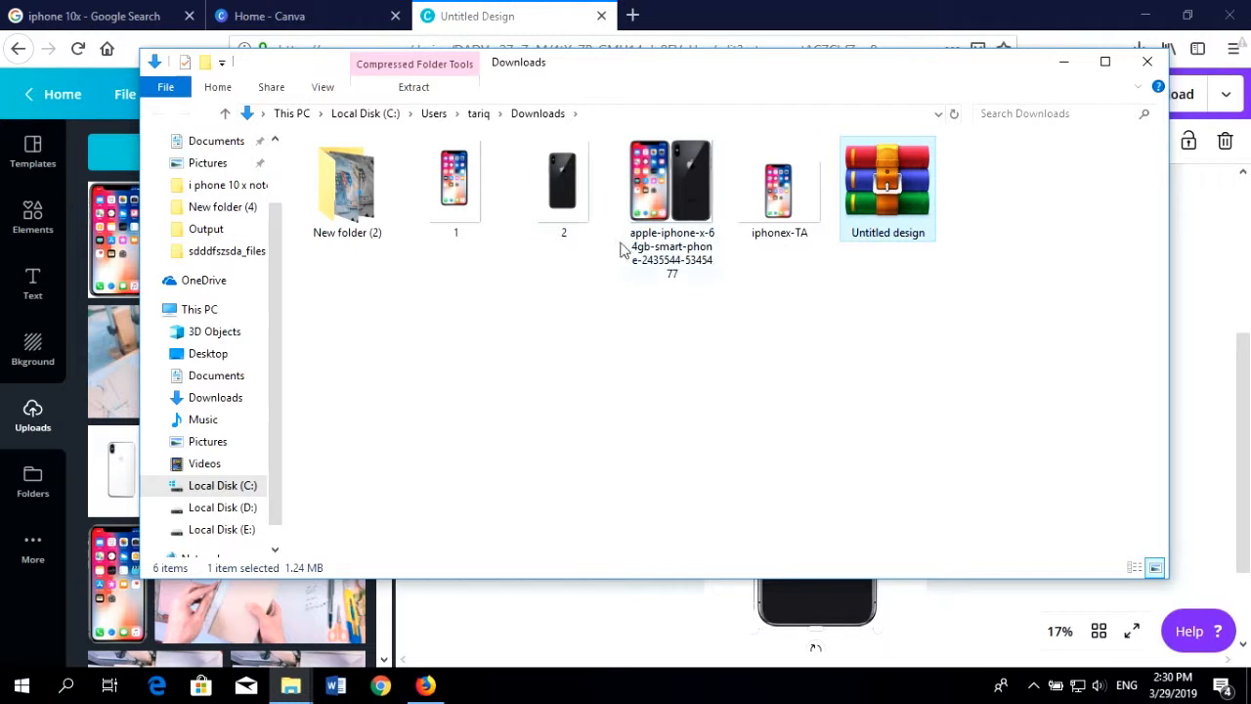
pyautogui.moveTo(461, 218)
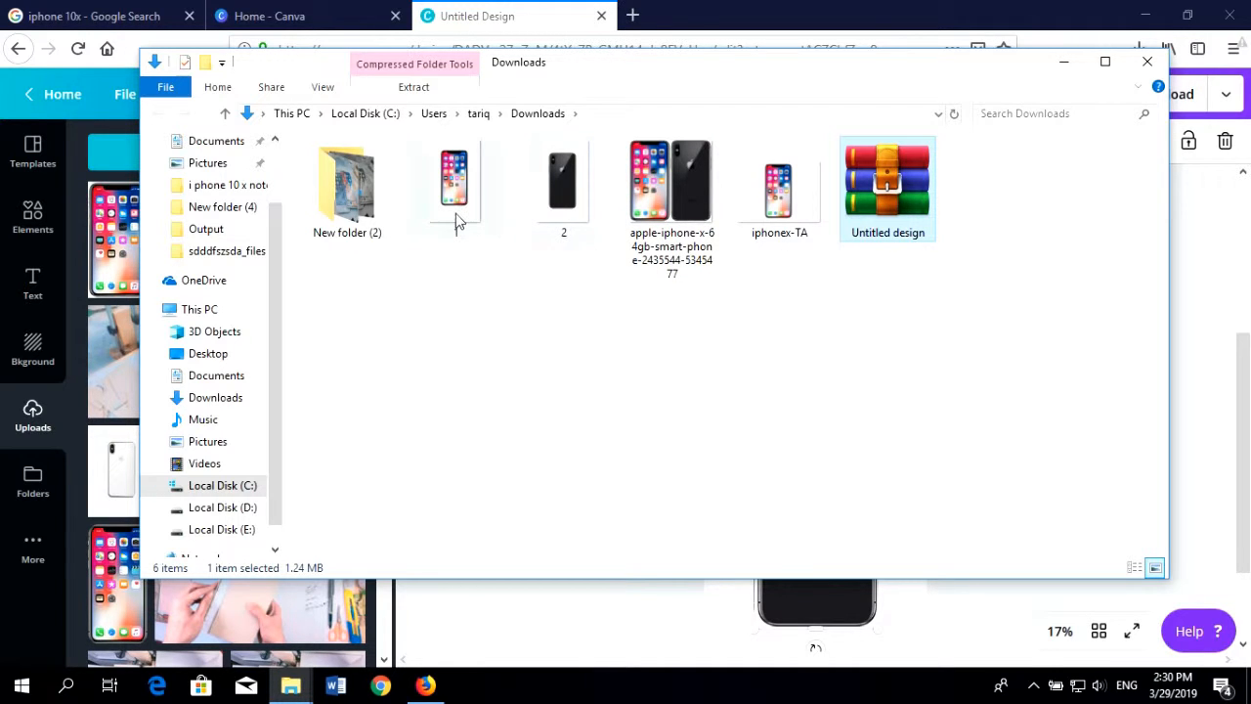
pyautogui.click(453, 180)
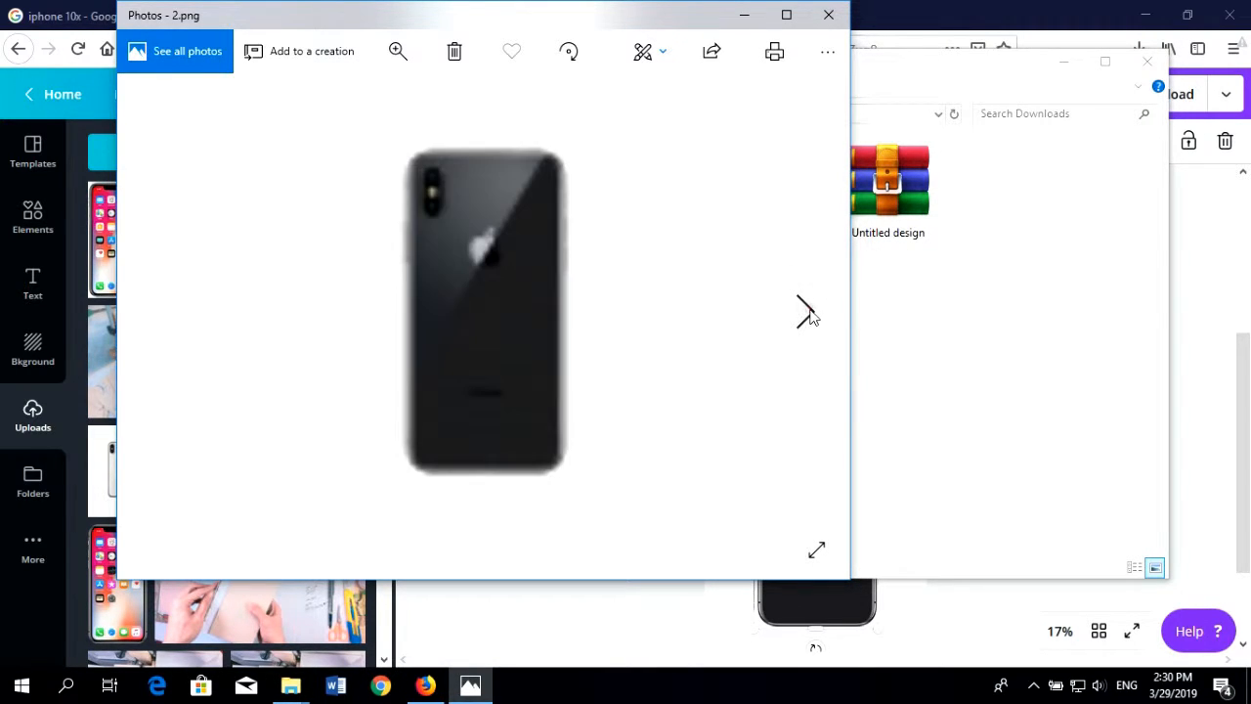
pyautogui.moveTo(125, 303)
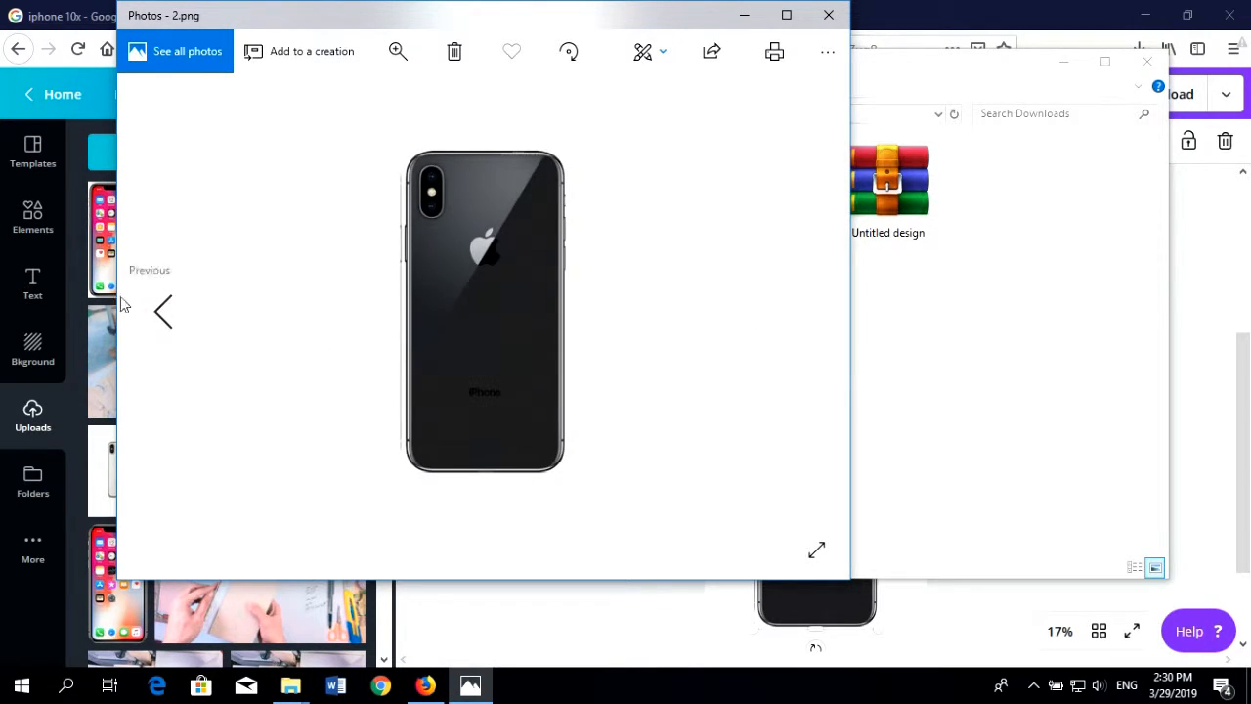
# Step back from 2.png to the front-view 1.png, then close Photos
pyautogui.click(163, 311)
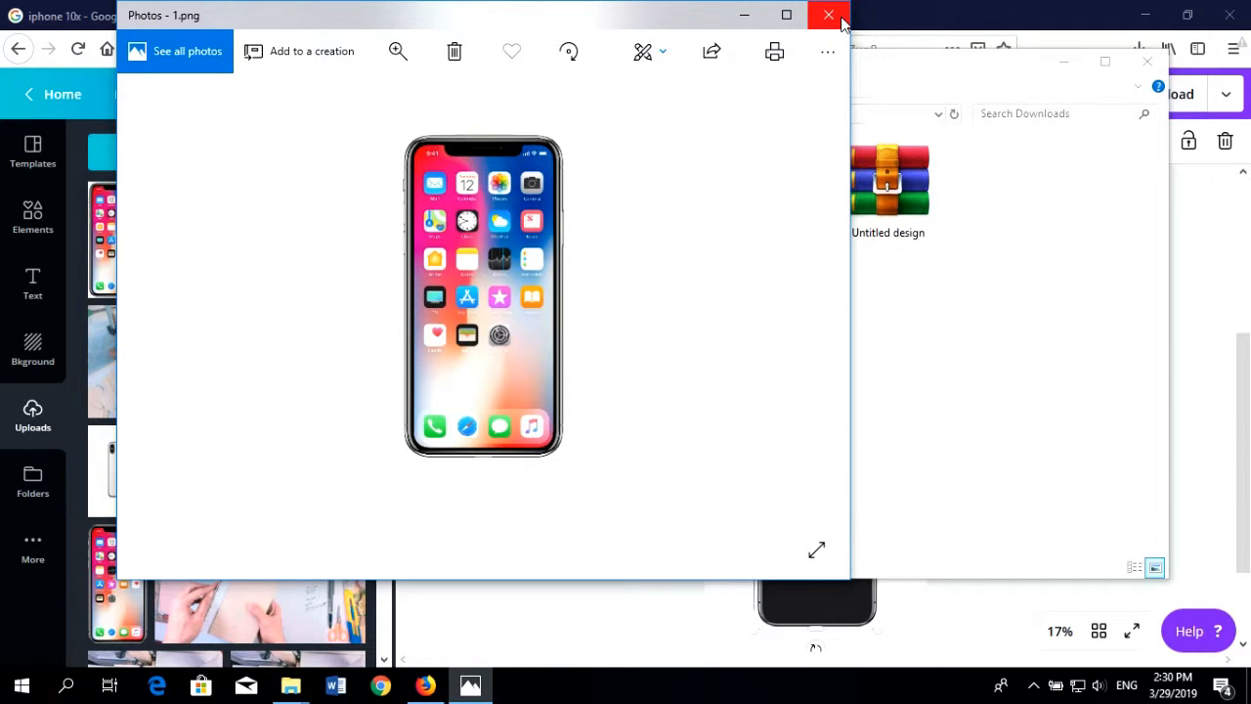
pyautogui.click(829, 15)
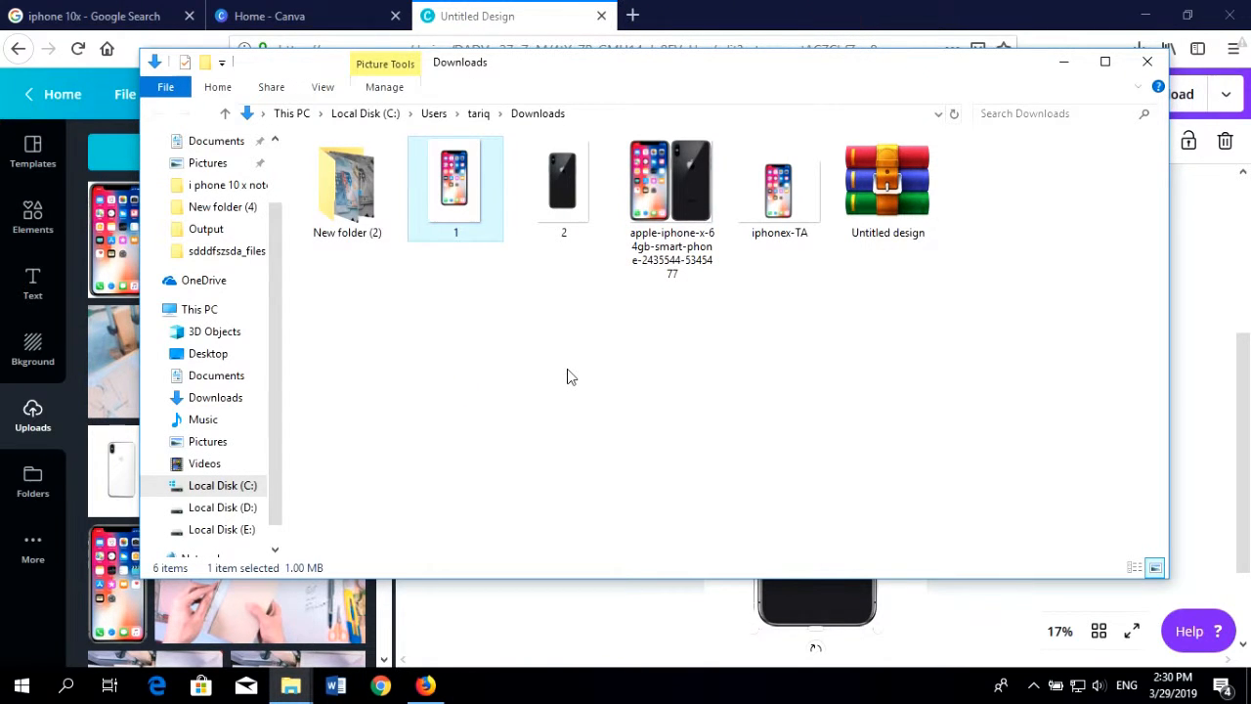